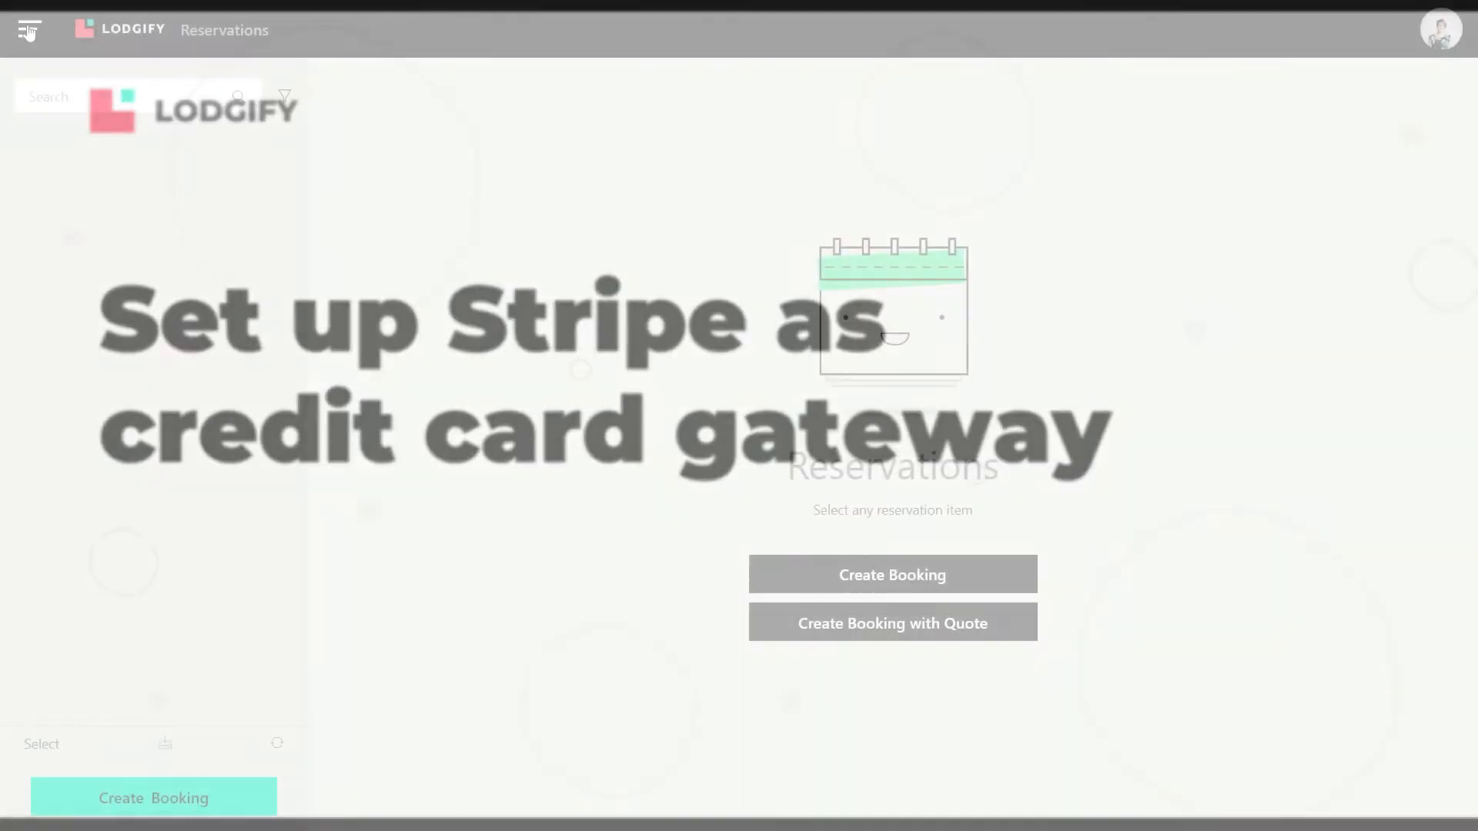
Step: Go from the reservations overview to Settings via the hamburger menu
left_click(29, 29)
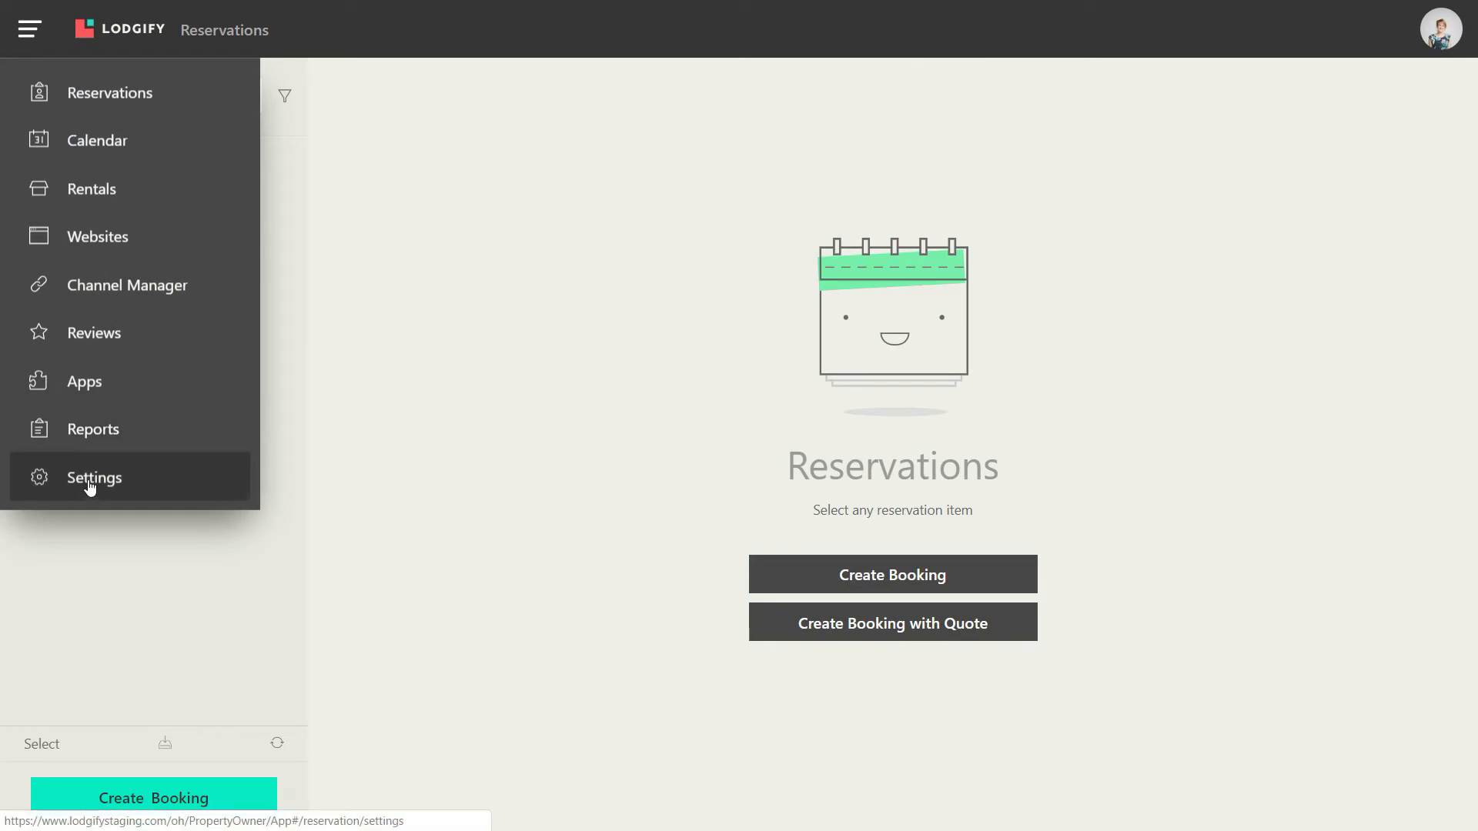
left_click(93, 478)
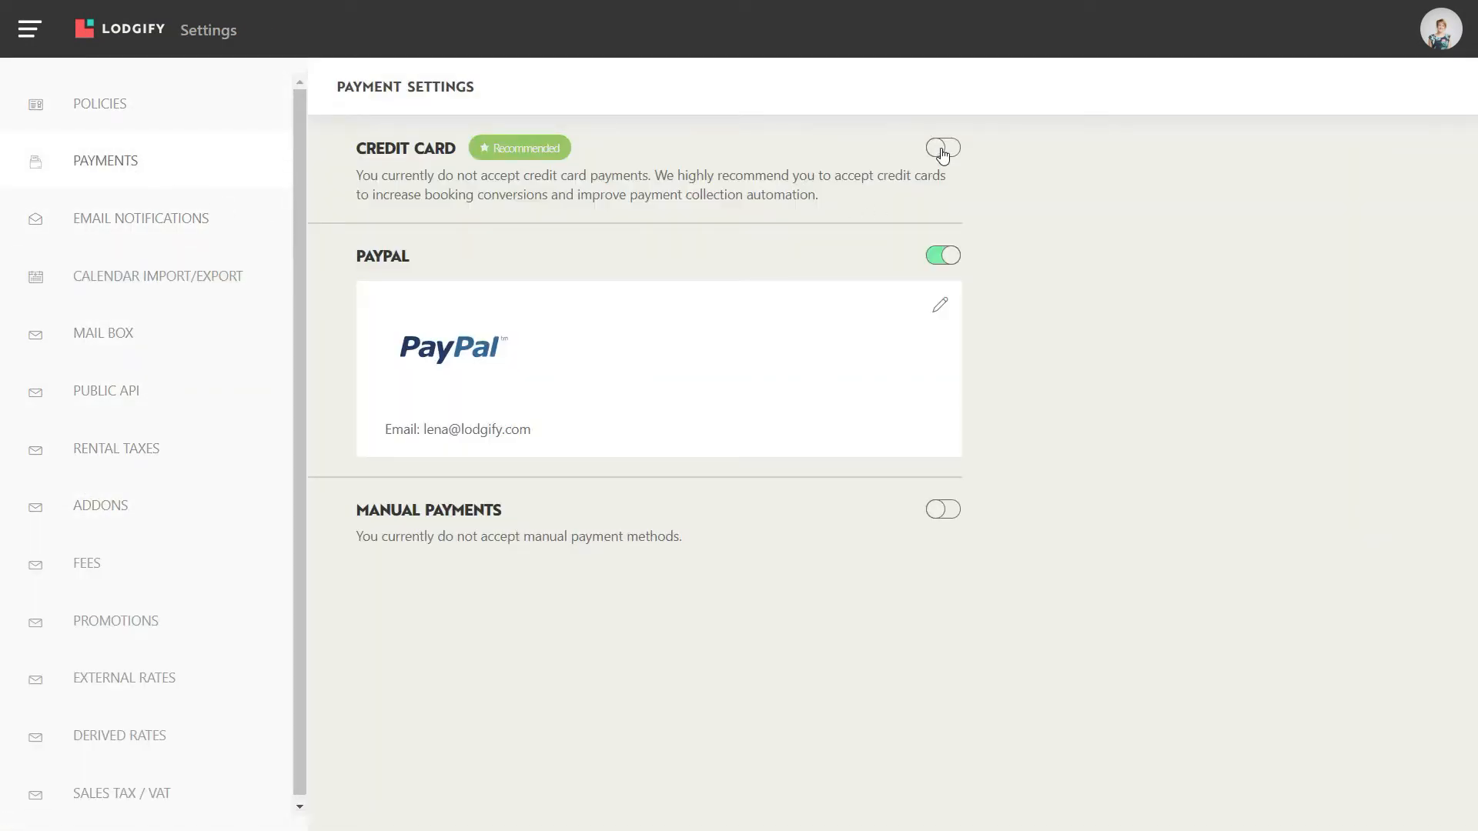
Step: Turn on credit card payments, continue with Stripe as gateway, and start connecting
left_click(940, 148)
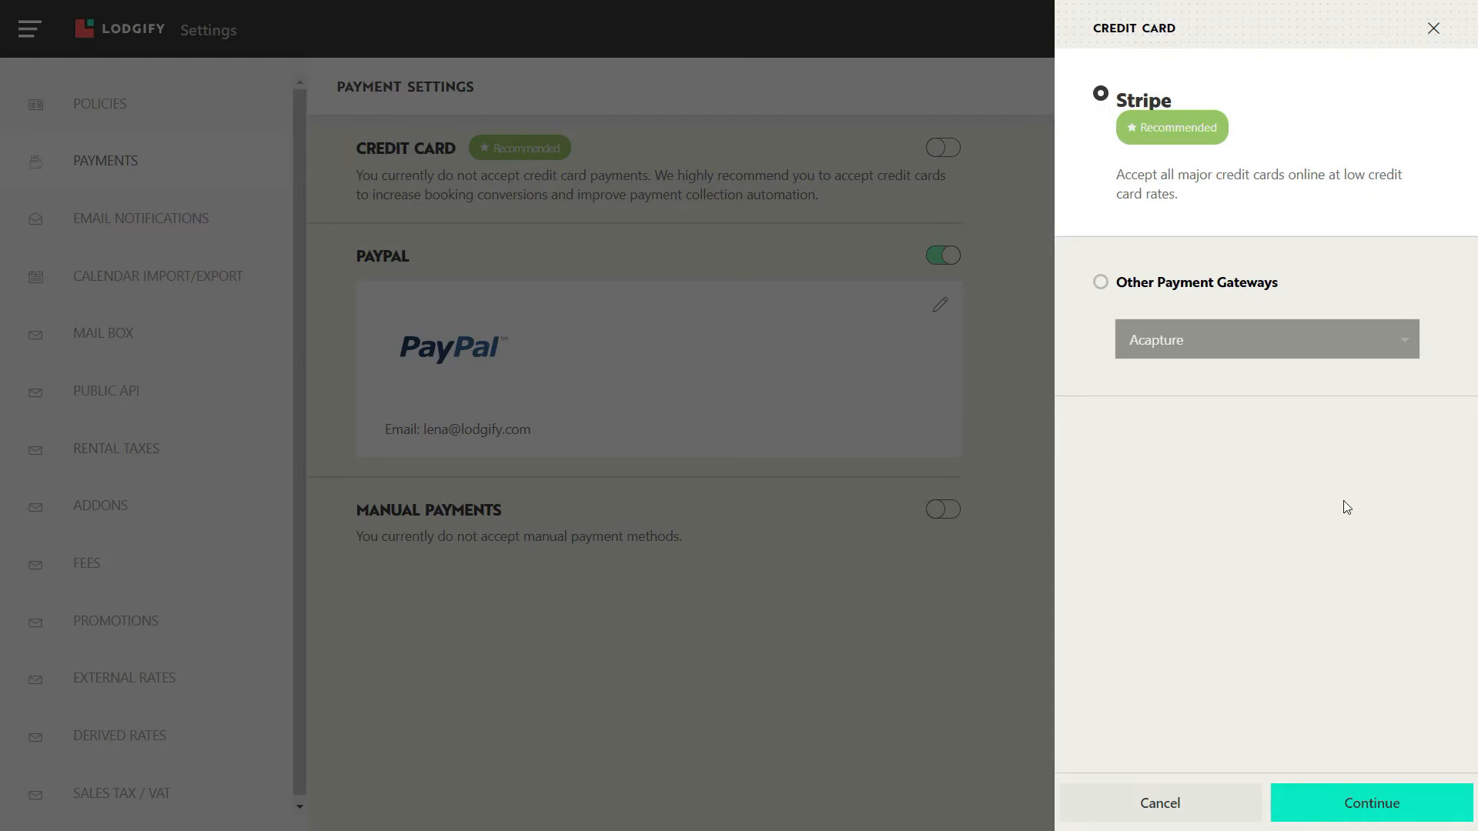
left_click(1369, 802)
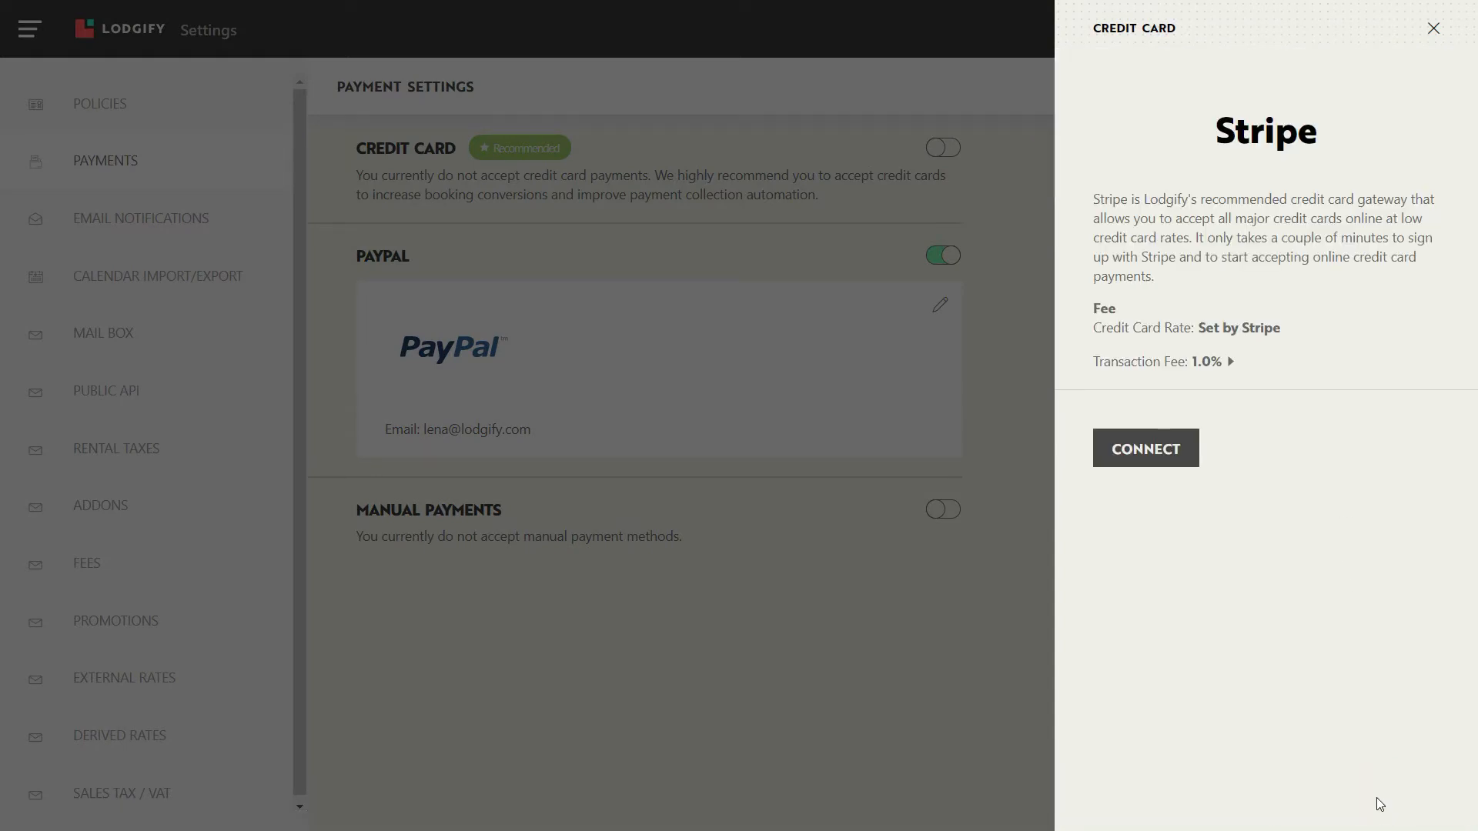
mouse_move(1173, 469)
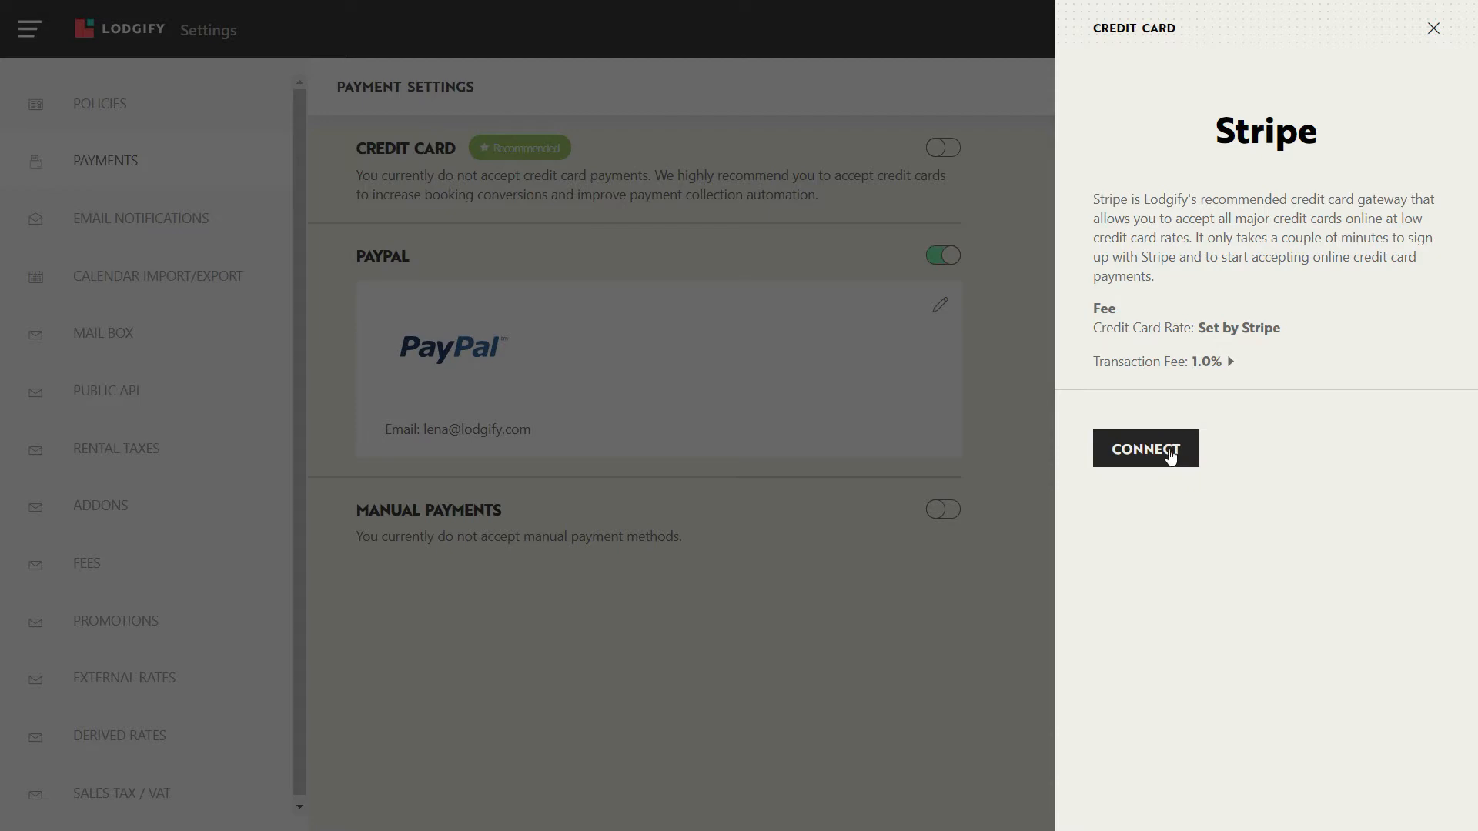
left_click(1144, 448)
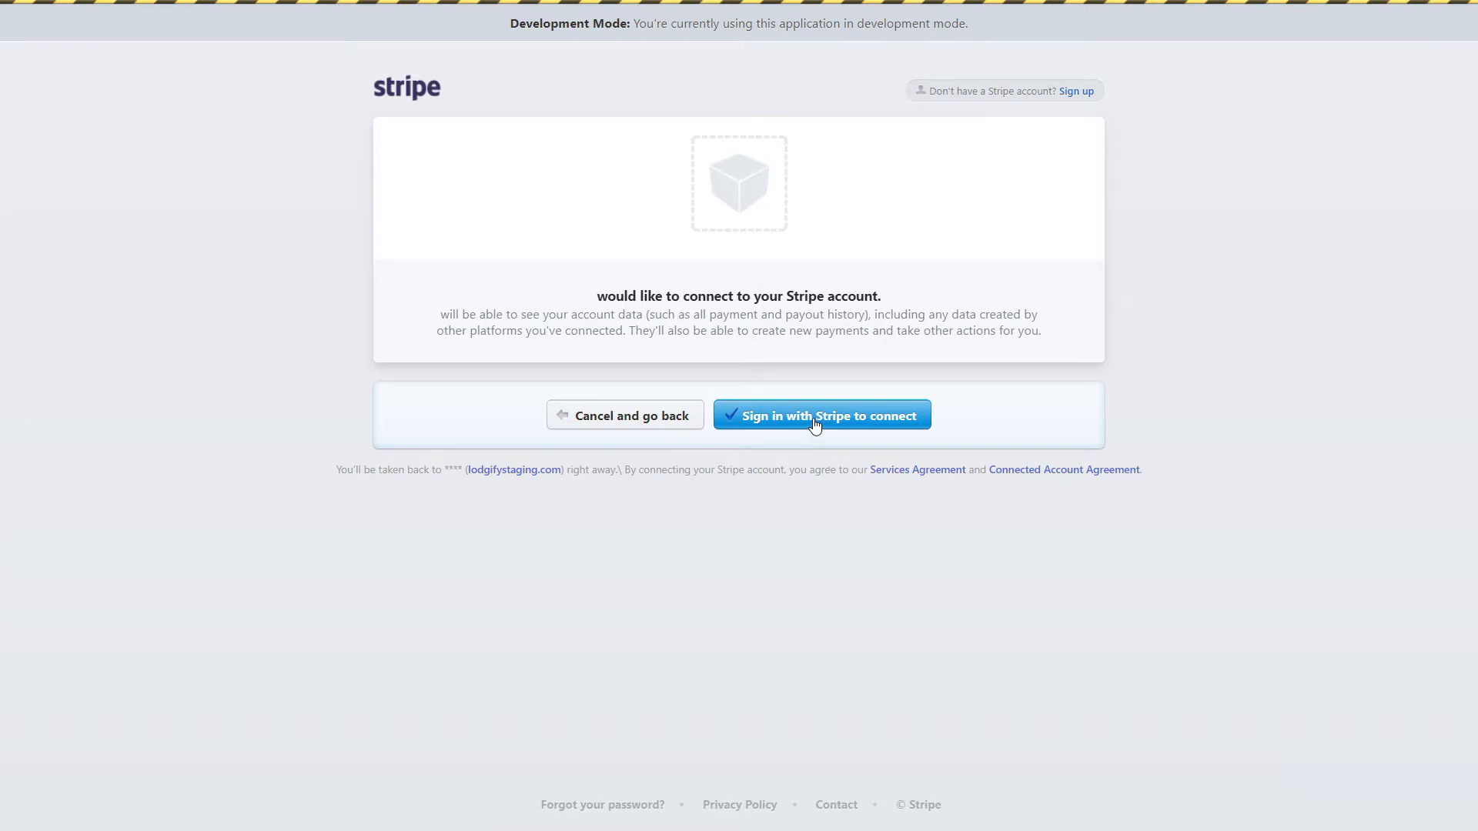
Step: Sign in with Stripe using the suggested lena@ email address and submit
left_click(819, 415)
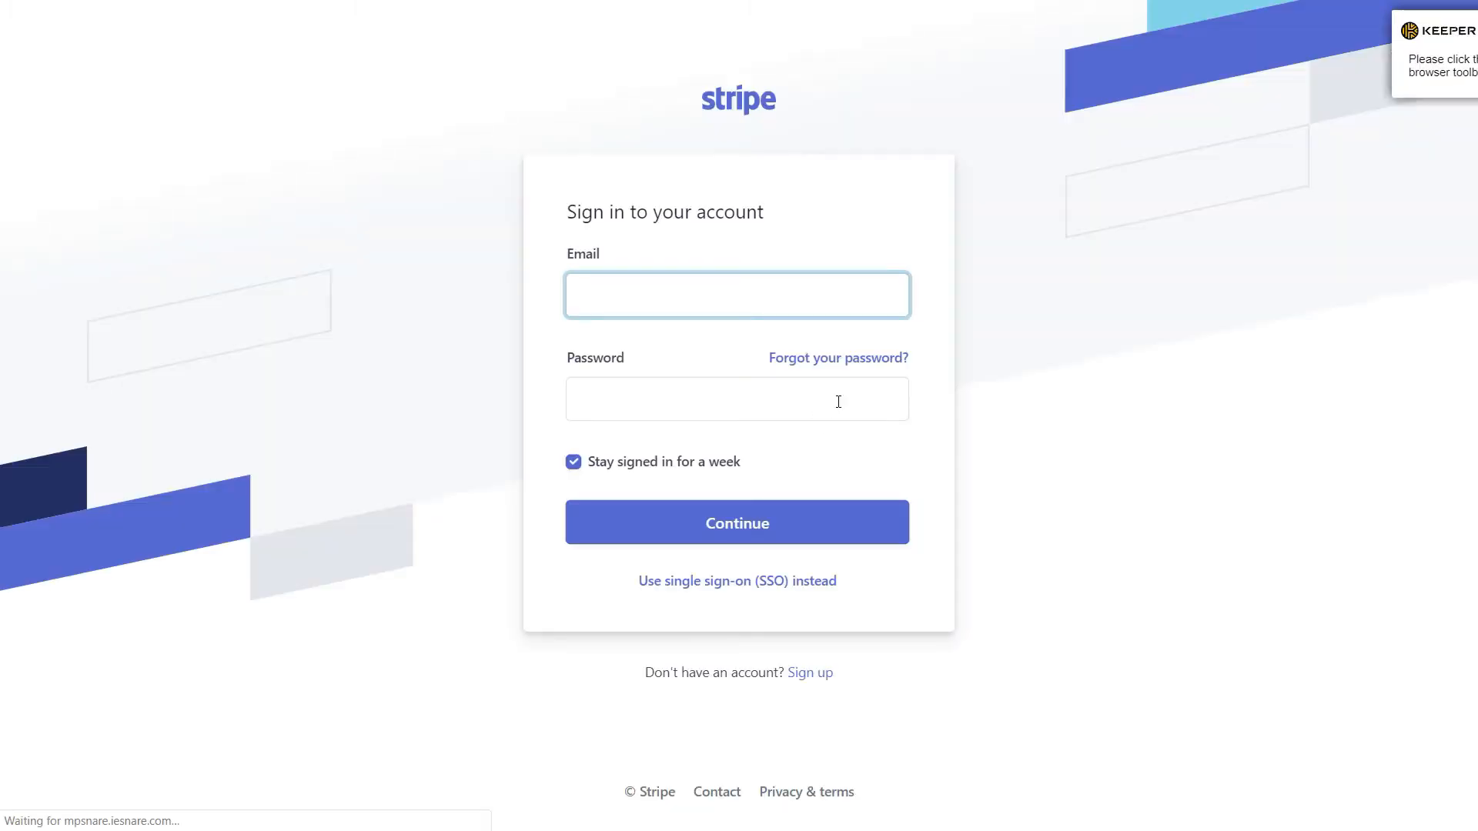
type("lena@")
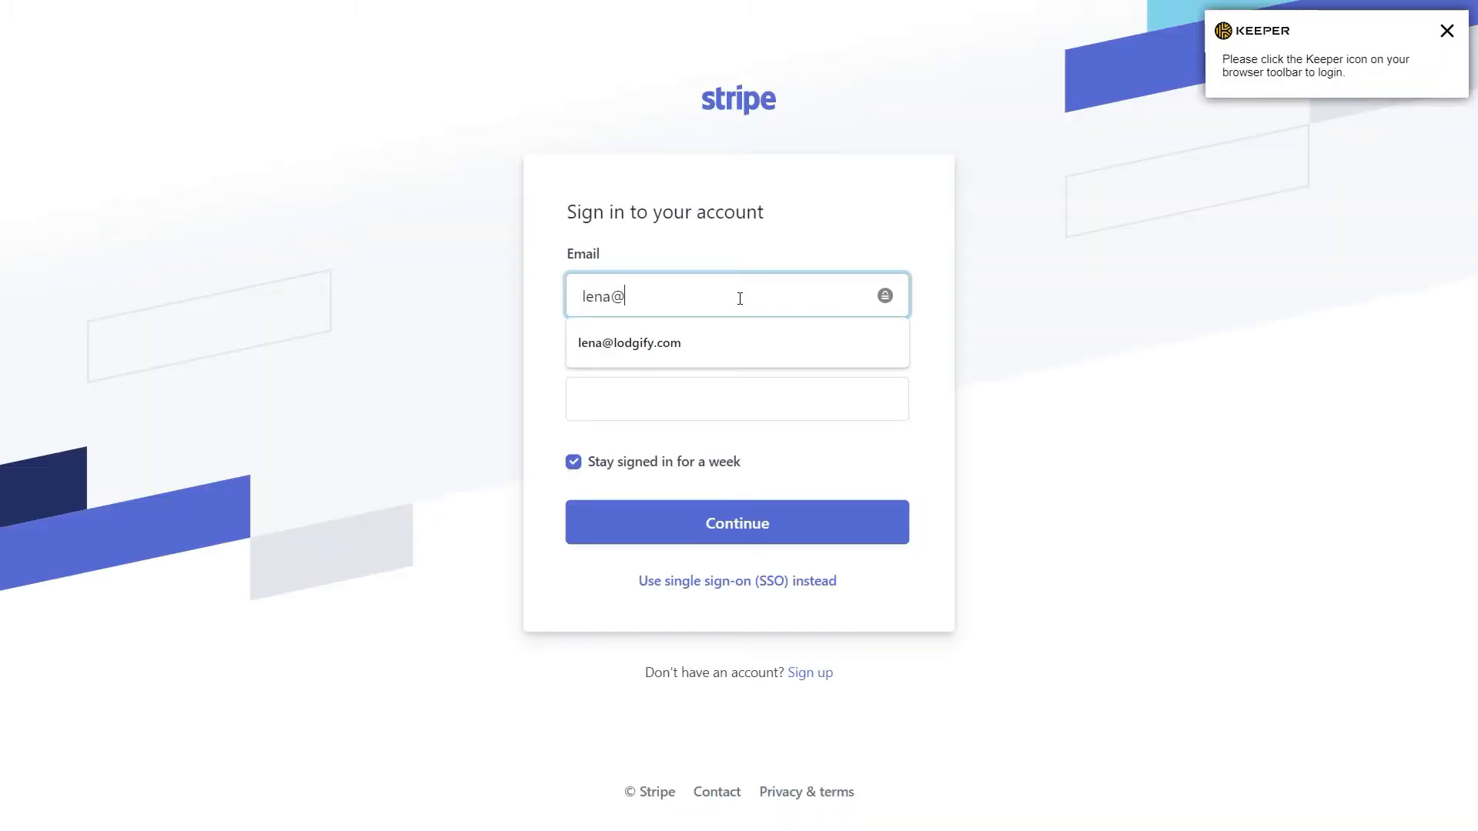
left_click(629, 341)
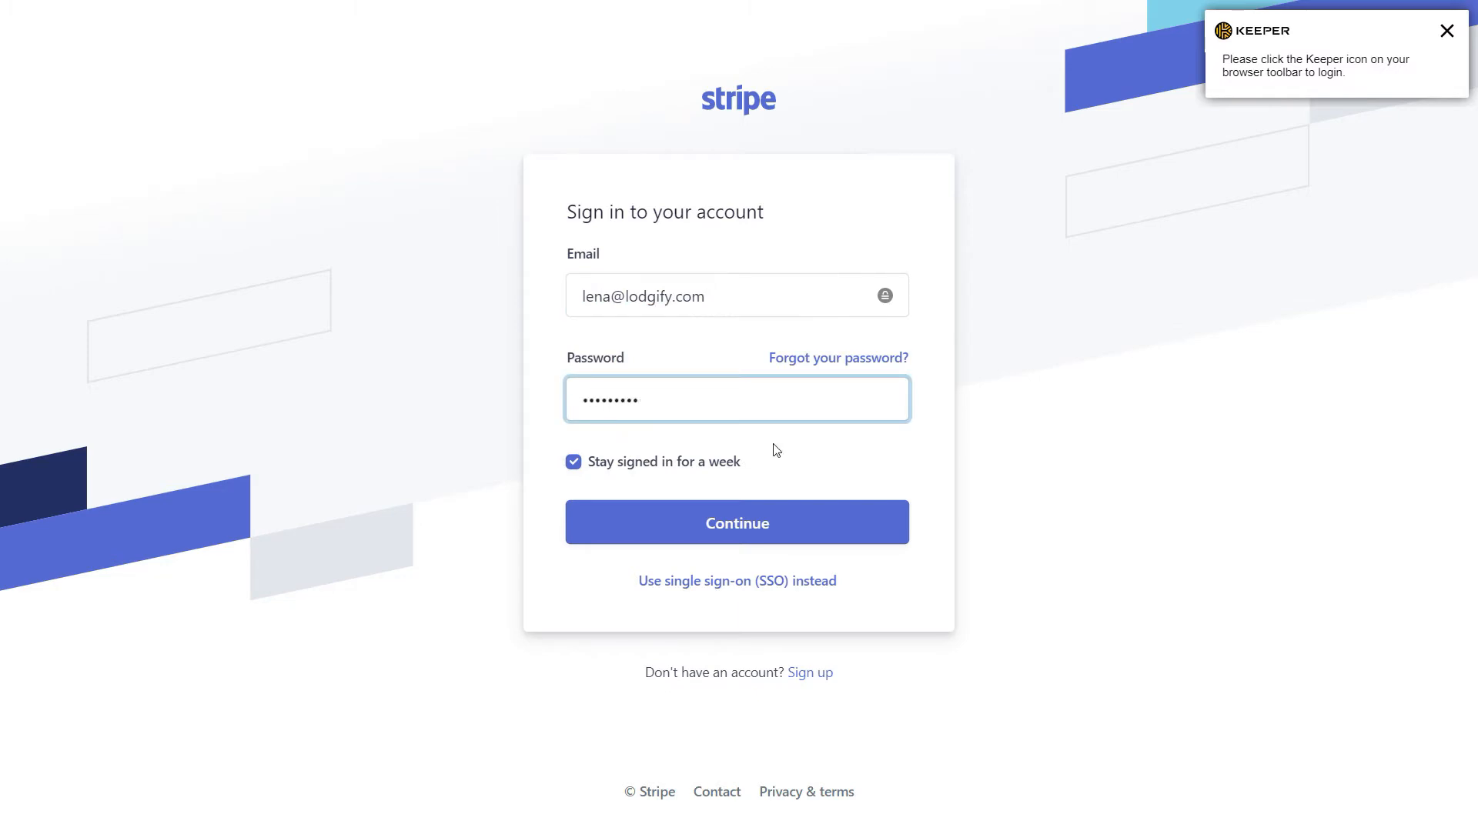
left_click(737, 522)
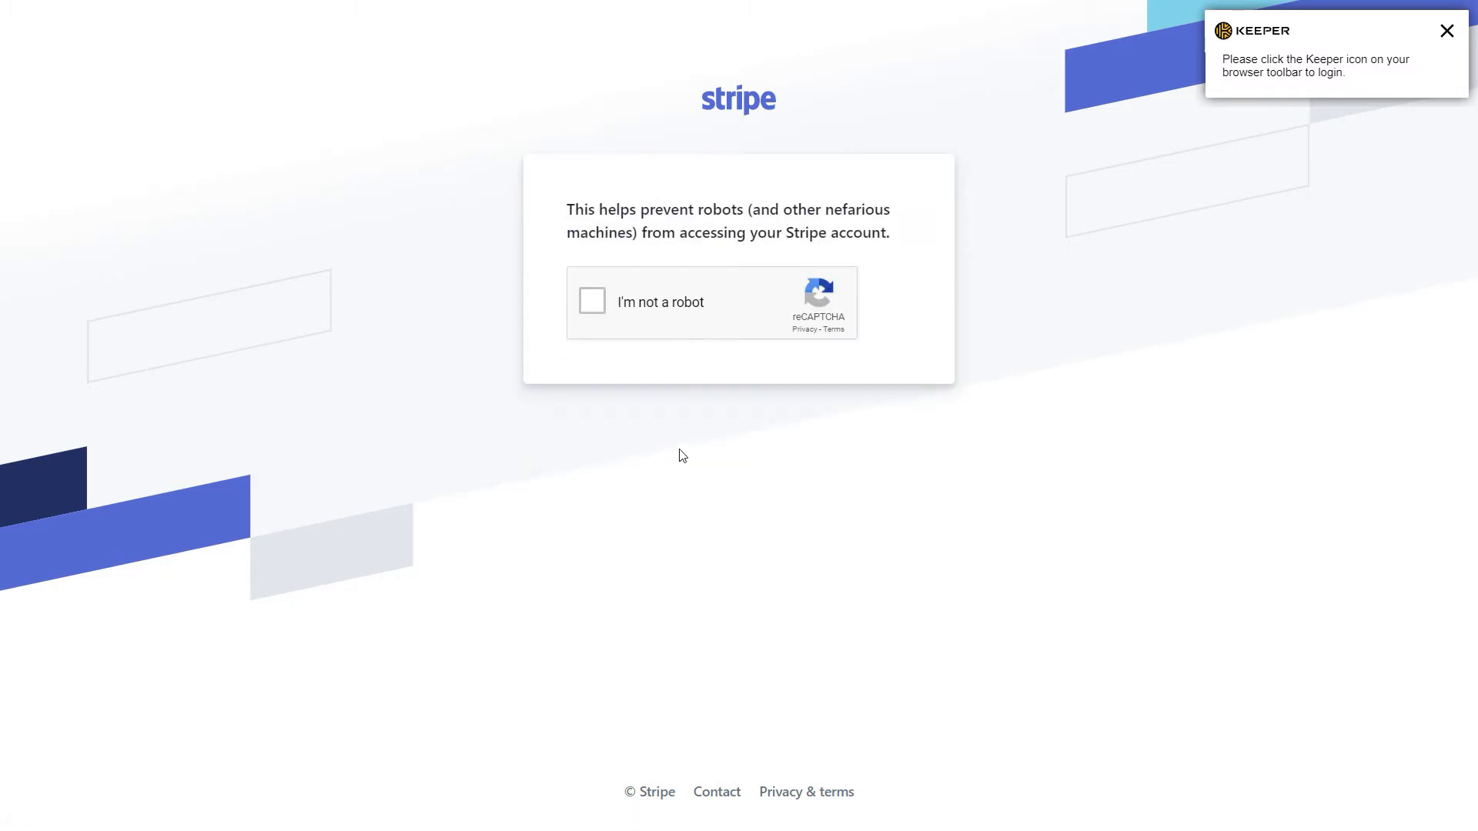
Step: Tick the 'I'm not a robot' checkbox and continue to finish the Stripe connection
left_click(591, 302)
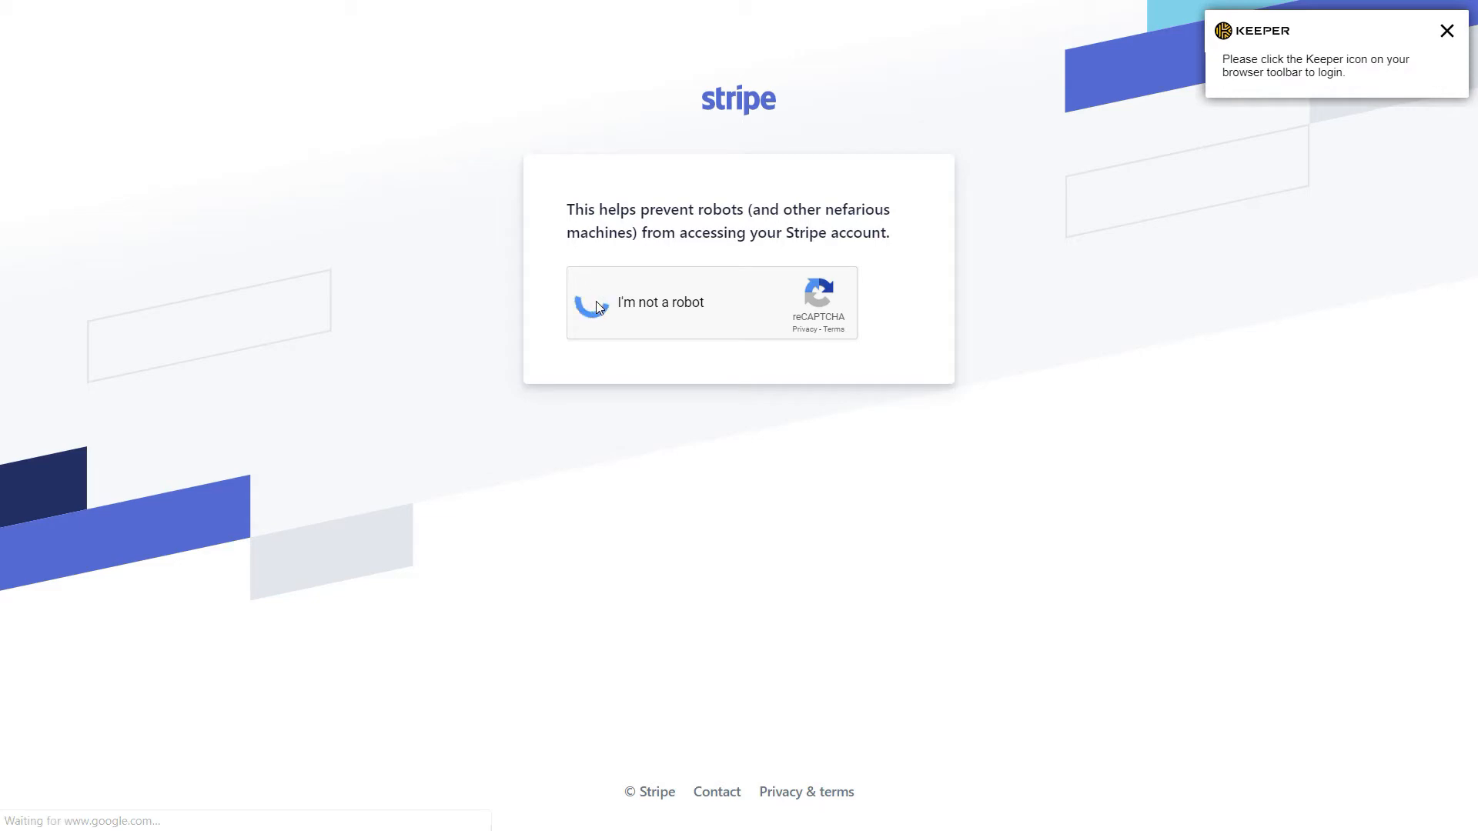
left_click(592, 302)
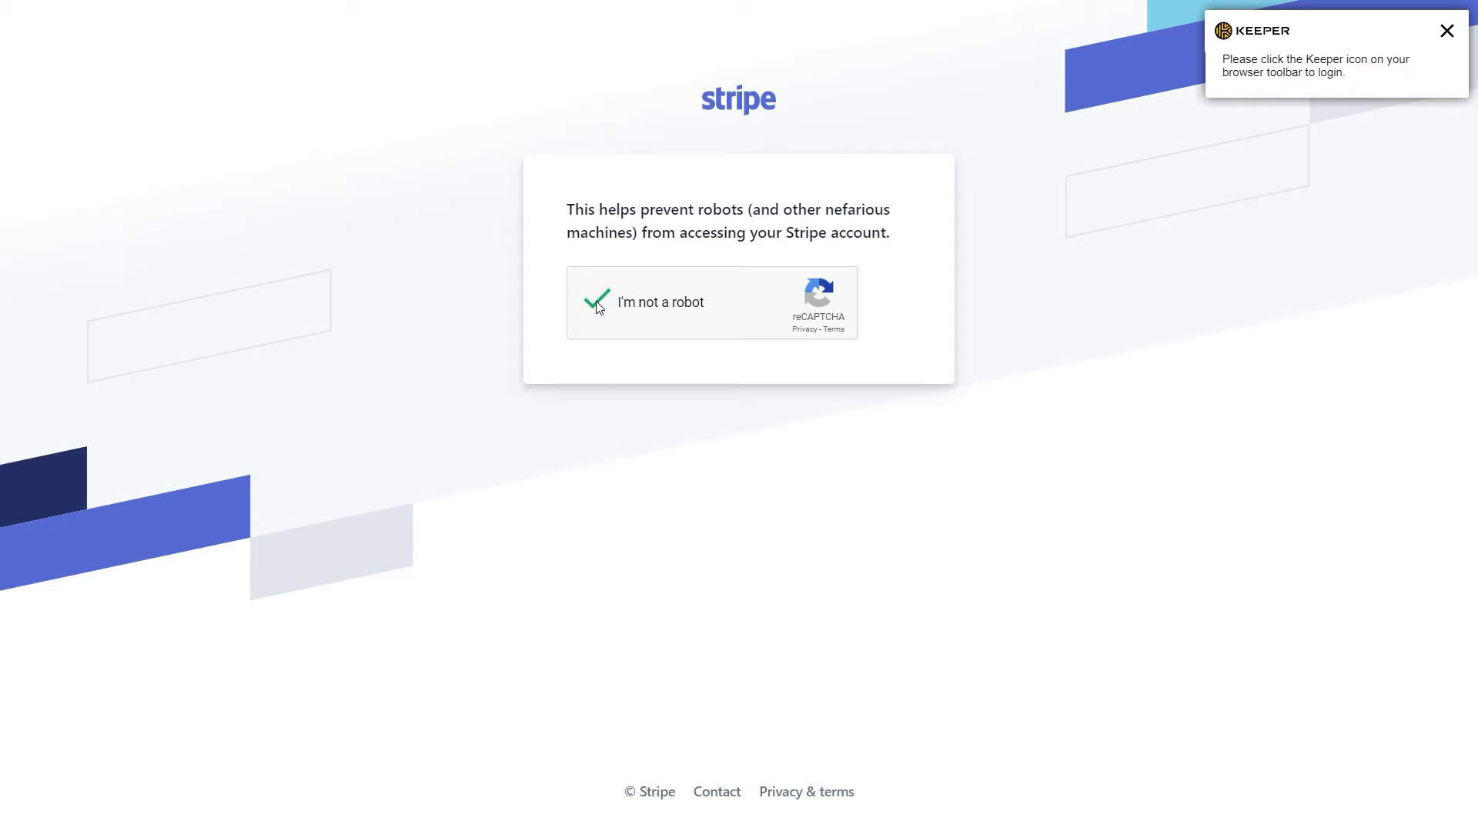
left_click(596, 303)
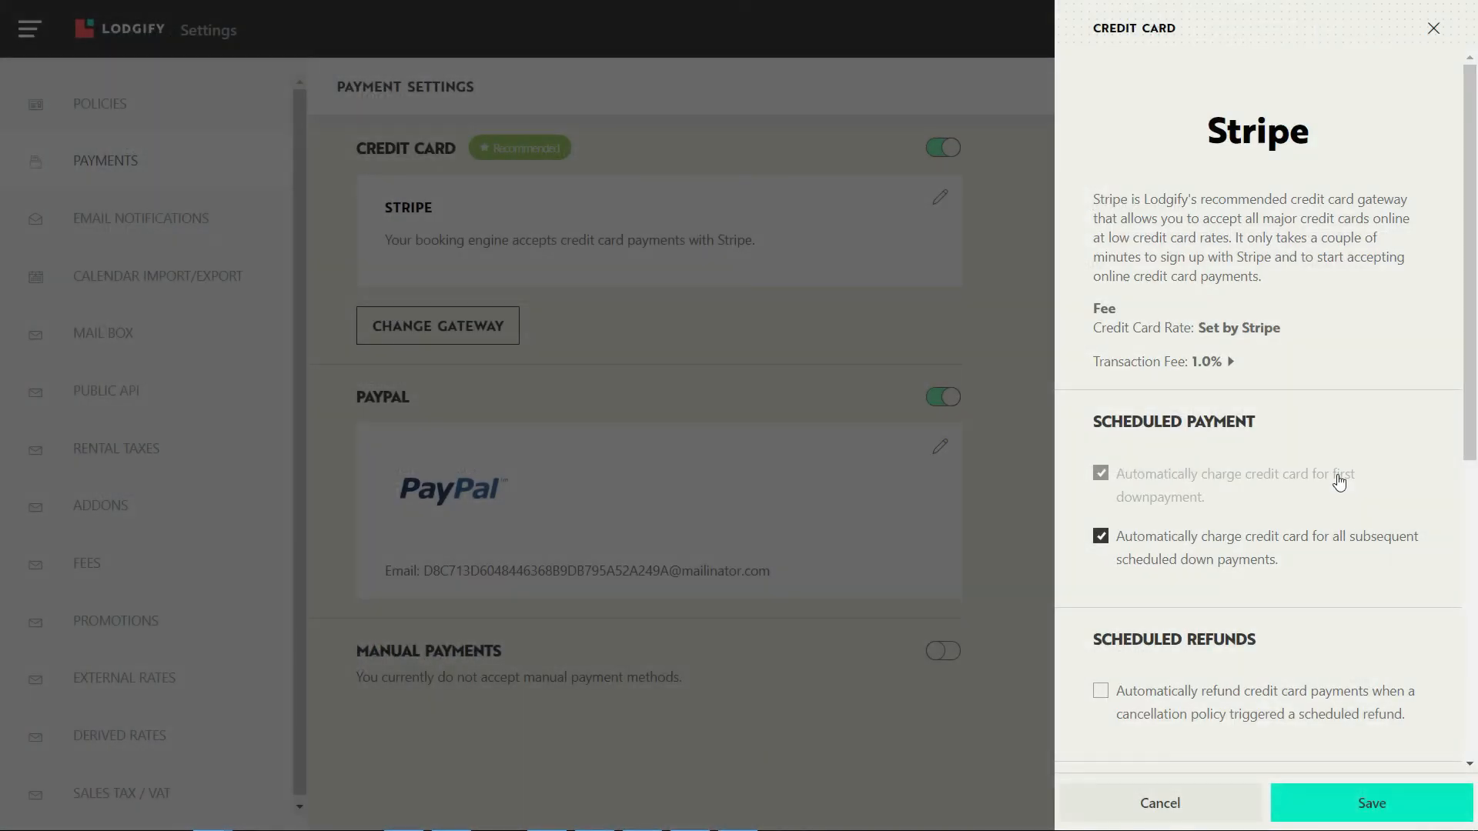
Step: Enable automatic refunds and card verification before booking for Stripe
scroll("down", 3)
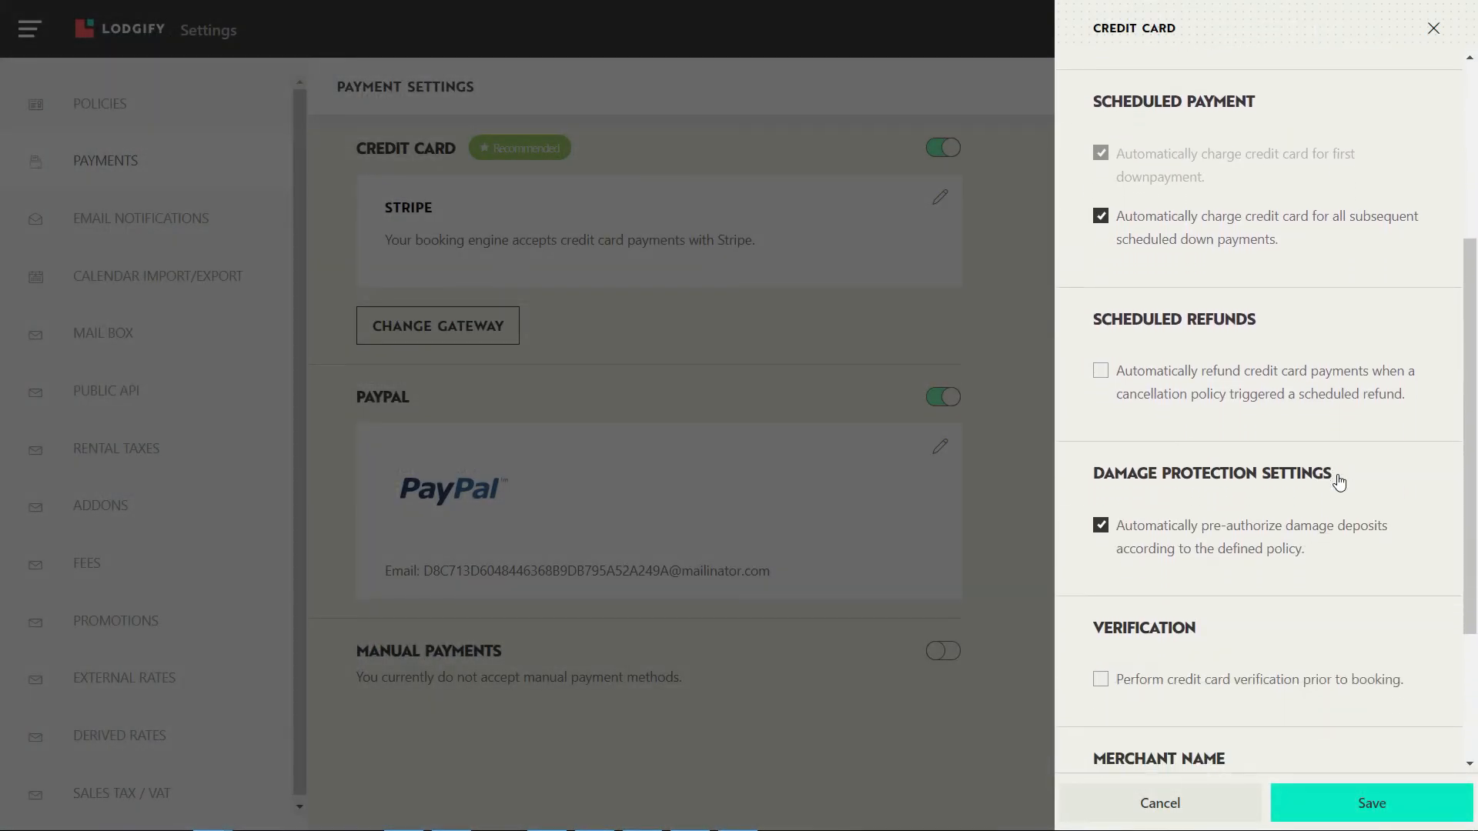
scroll("down", 3)
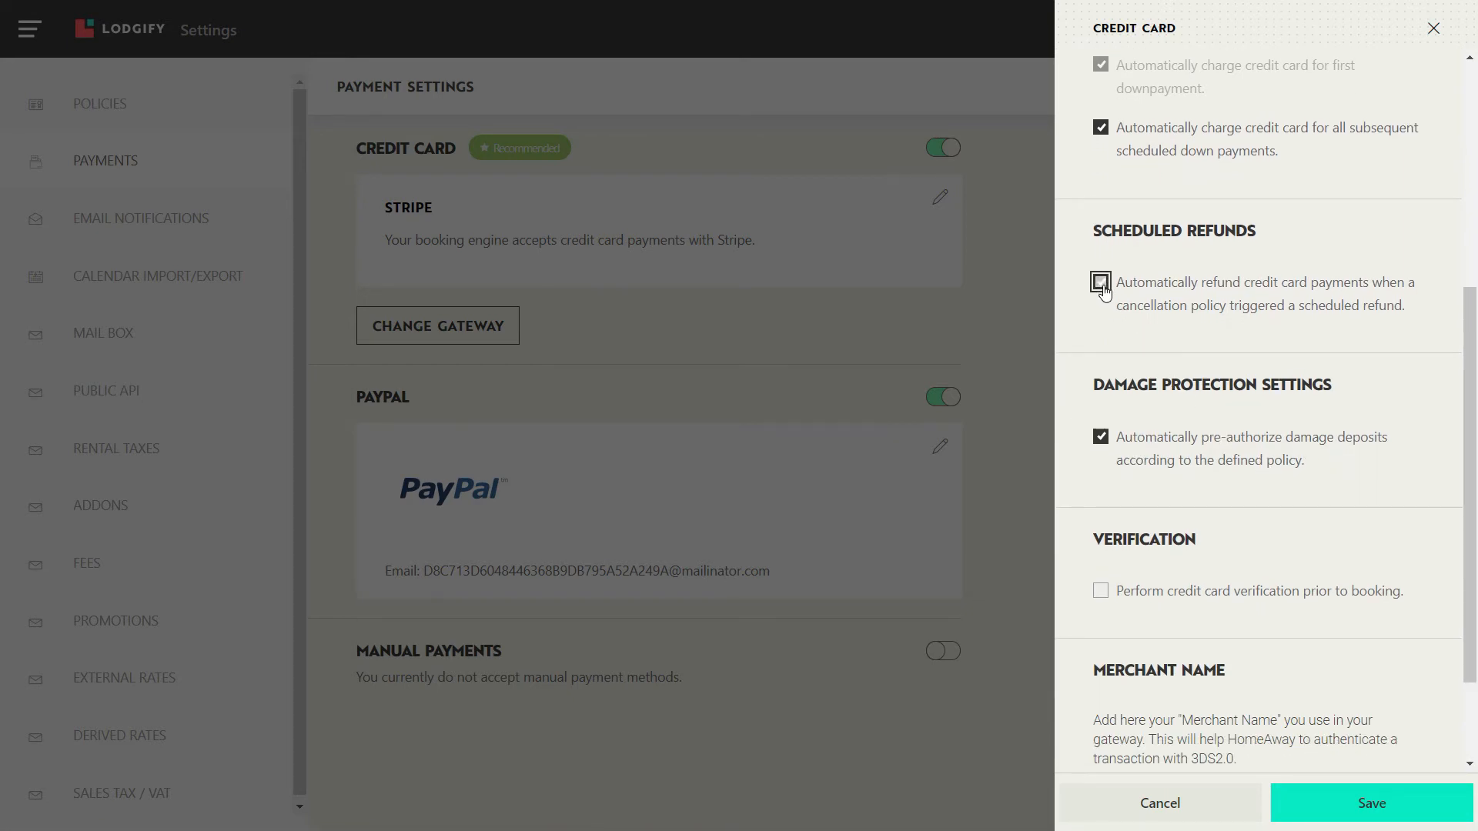
left_click(1100, 281)
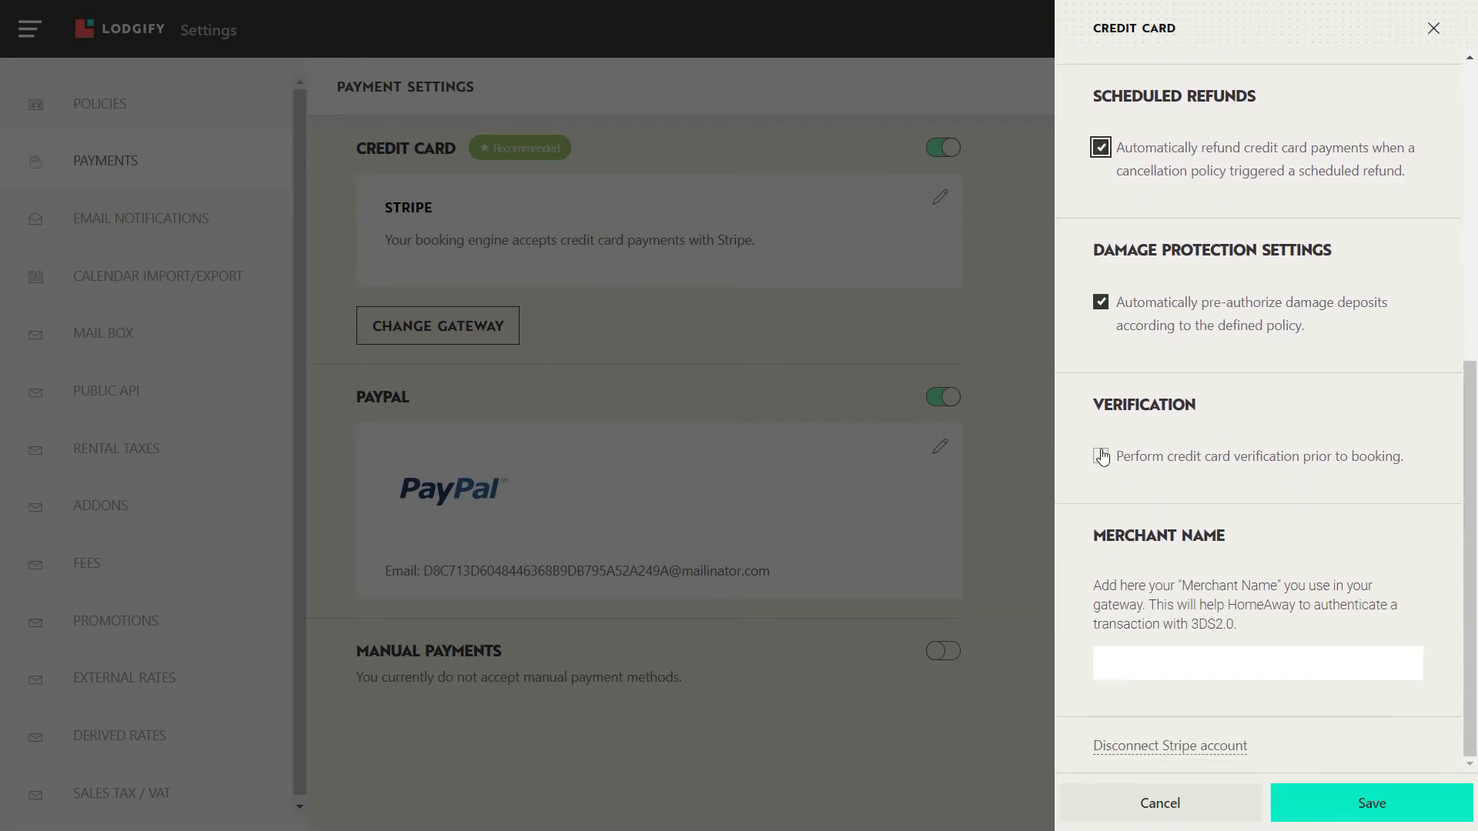
left_click(1100, 457)
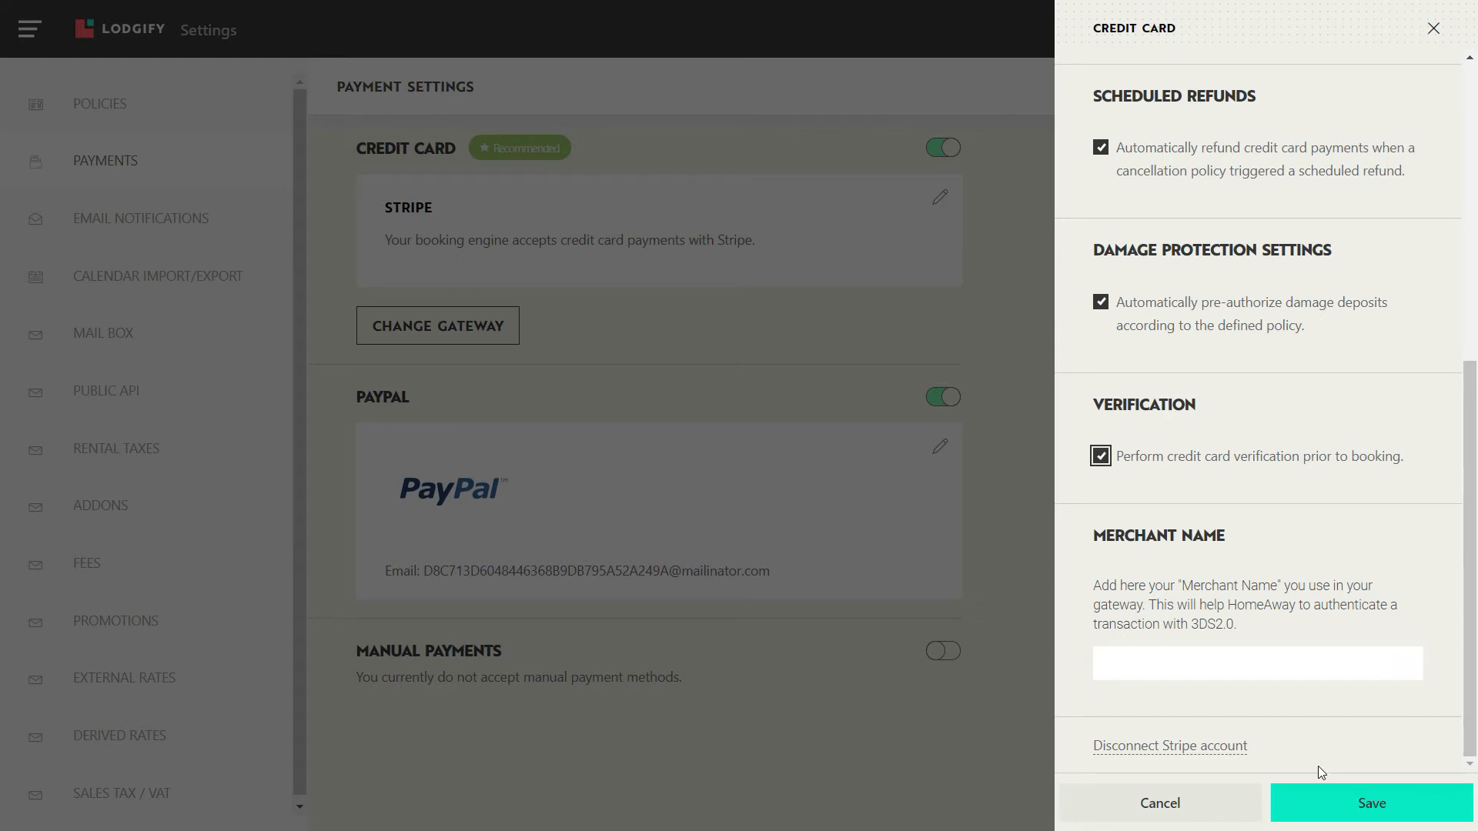
Step: Enter 'East London Loft' as the merchant name and save the gateway settings
left_click(1257, 663)
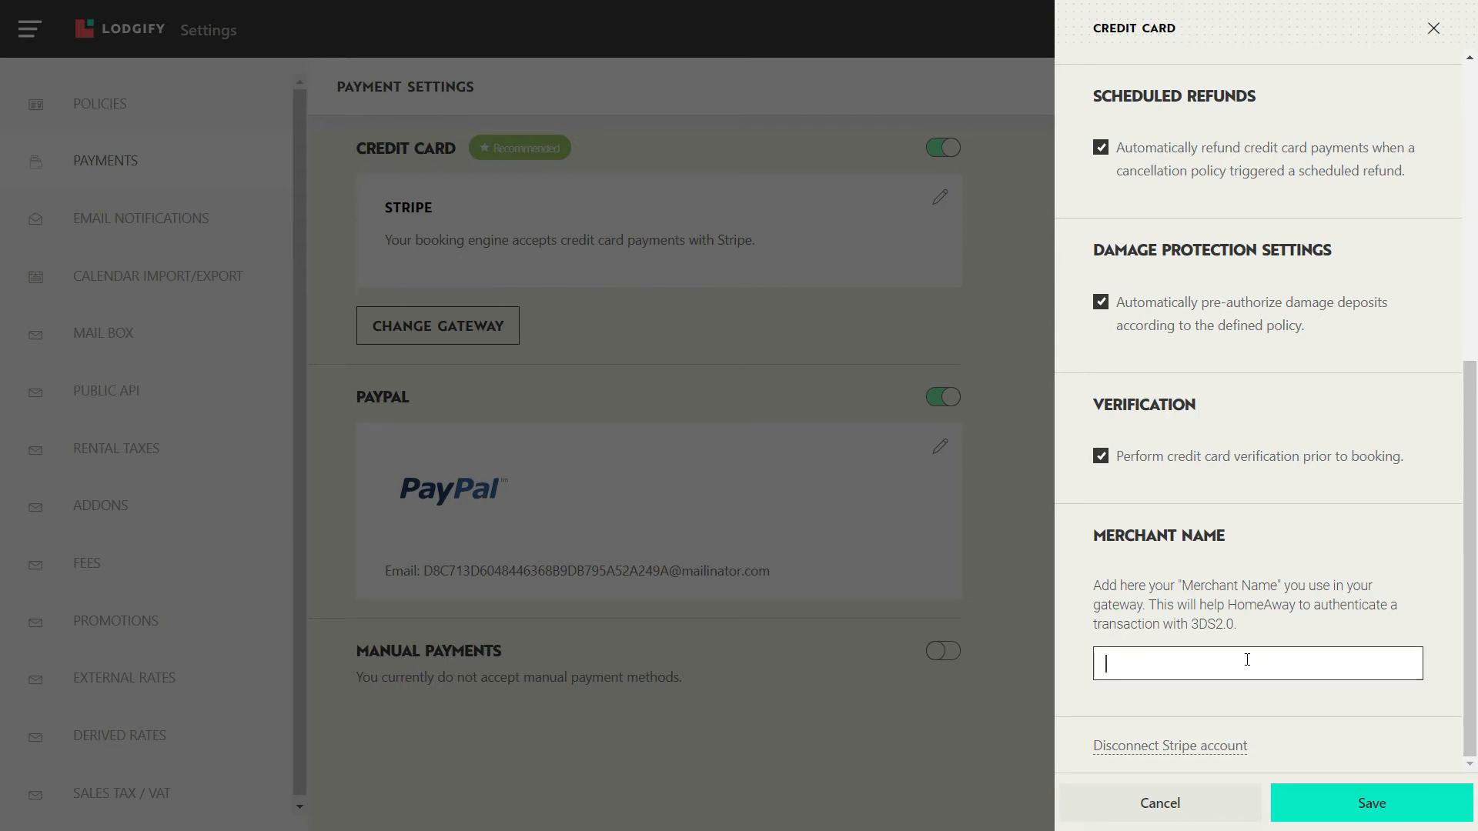
type("East London")
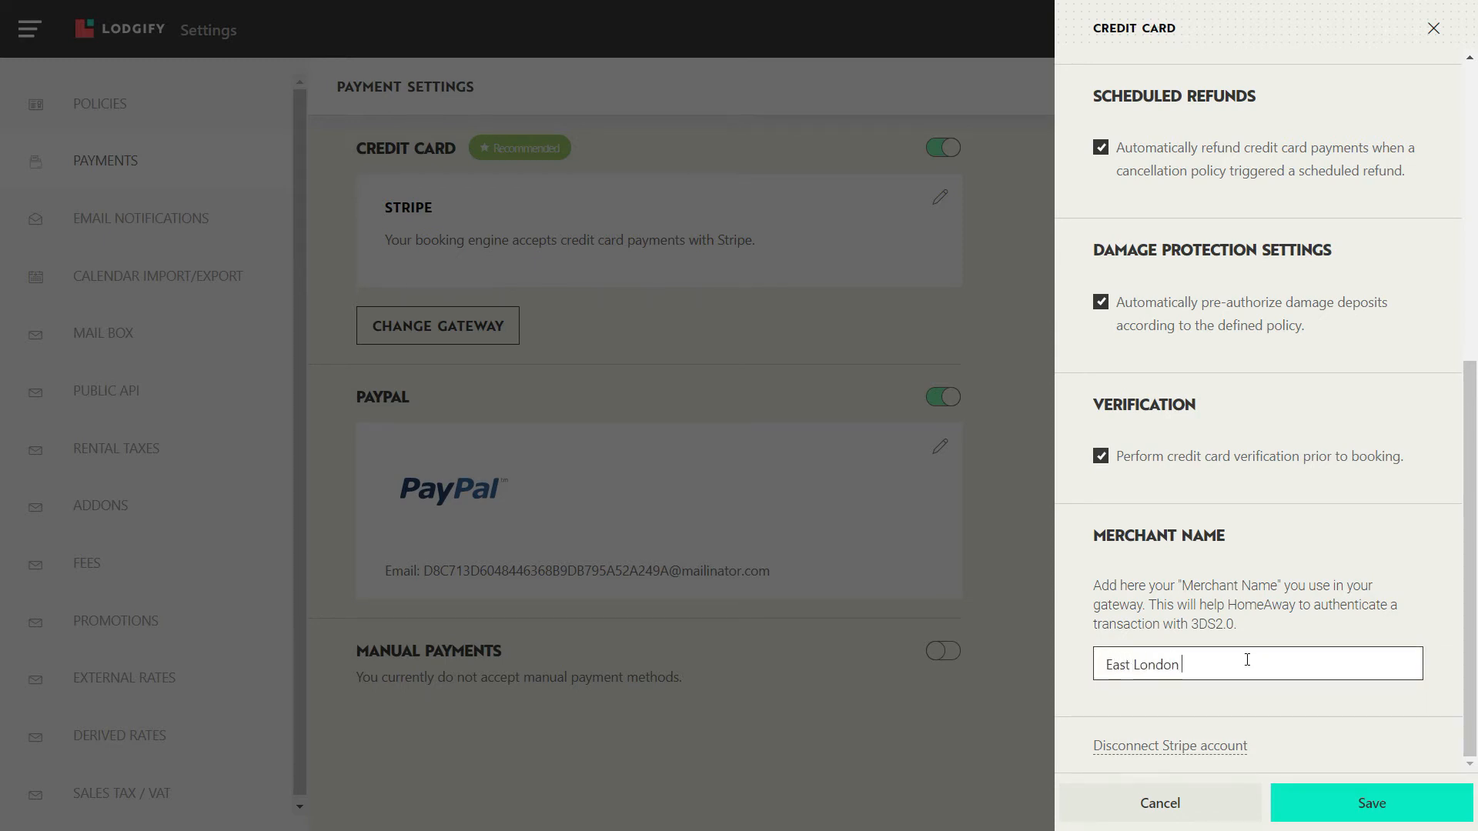
type("Loft")
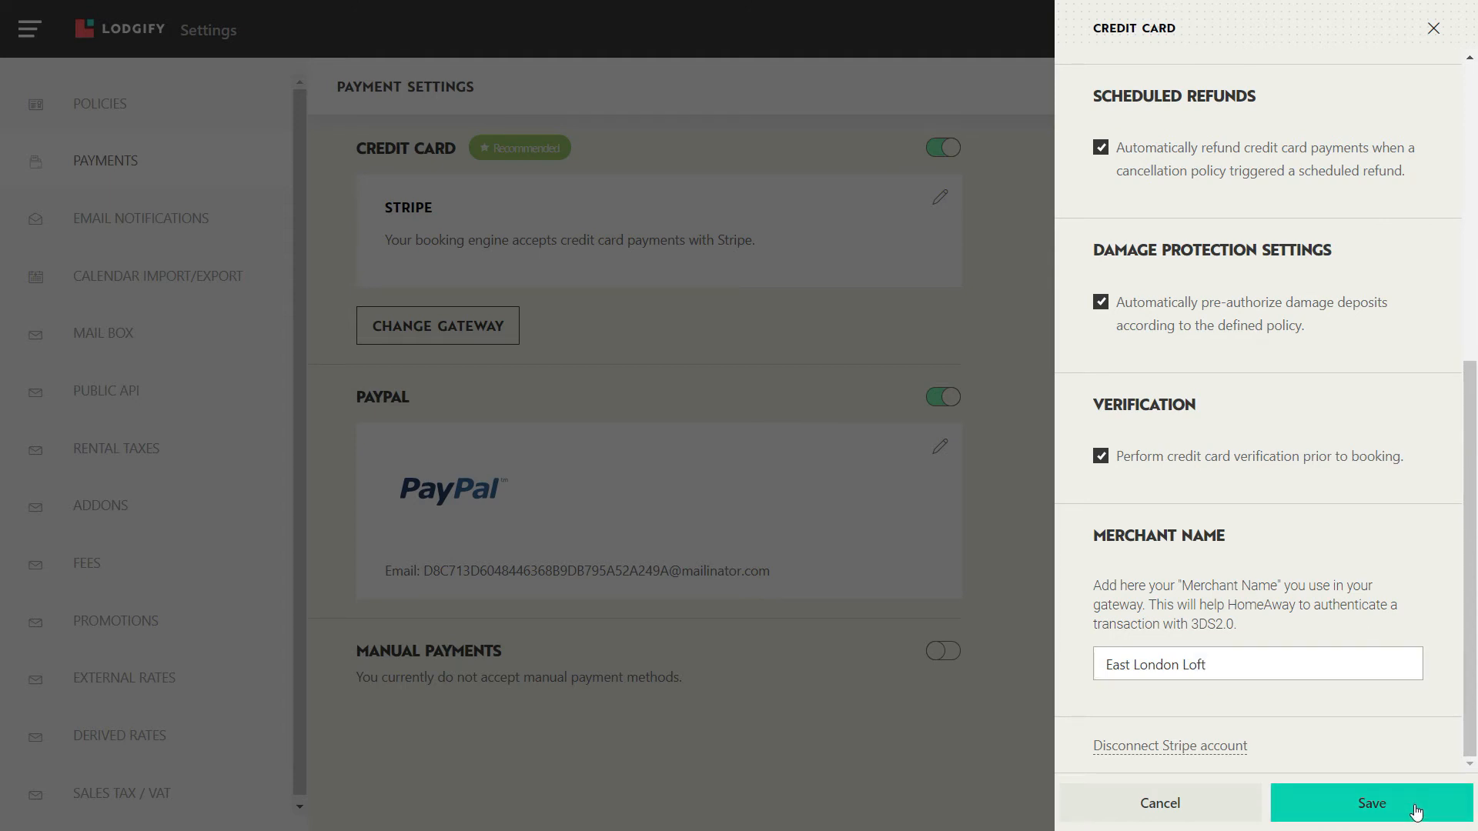
left_click(1369, 803)
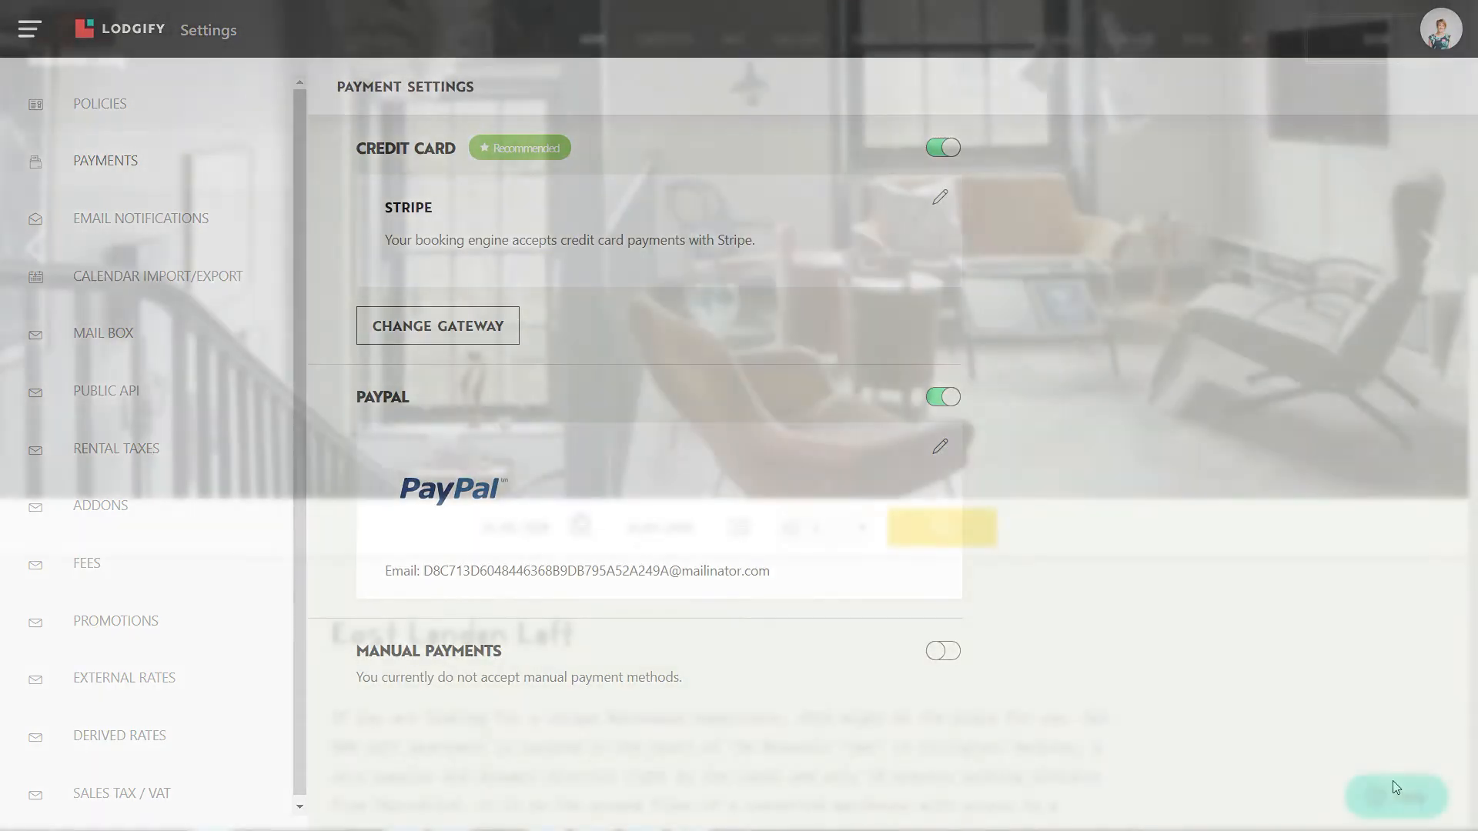
Step: Search 25–26 May on the website and book East London Loft, reaching guest details
left_click(580, 527)
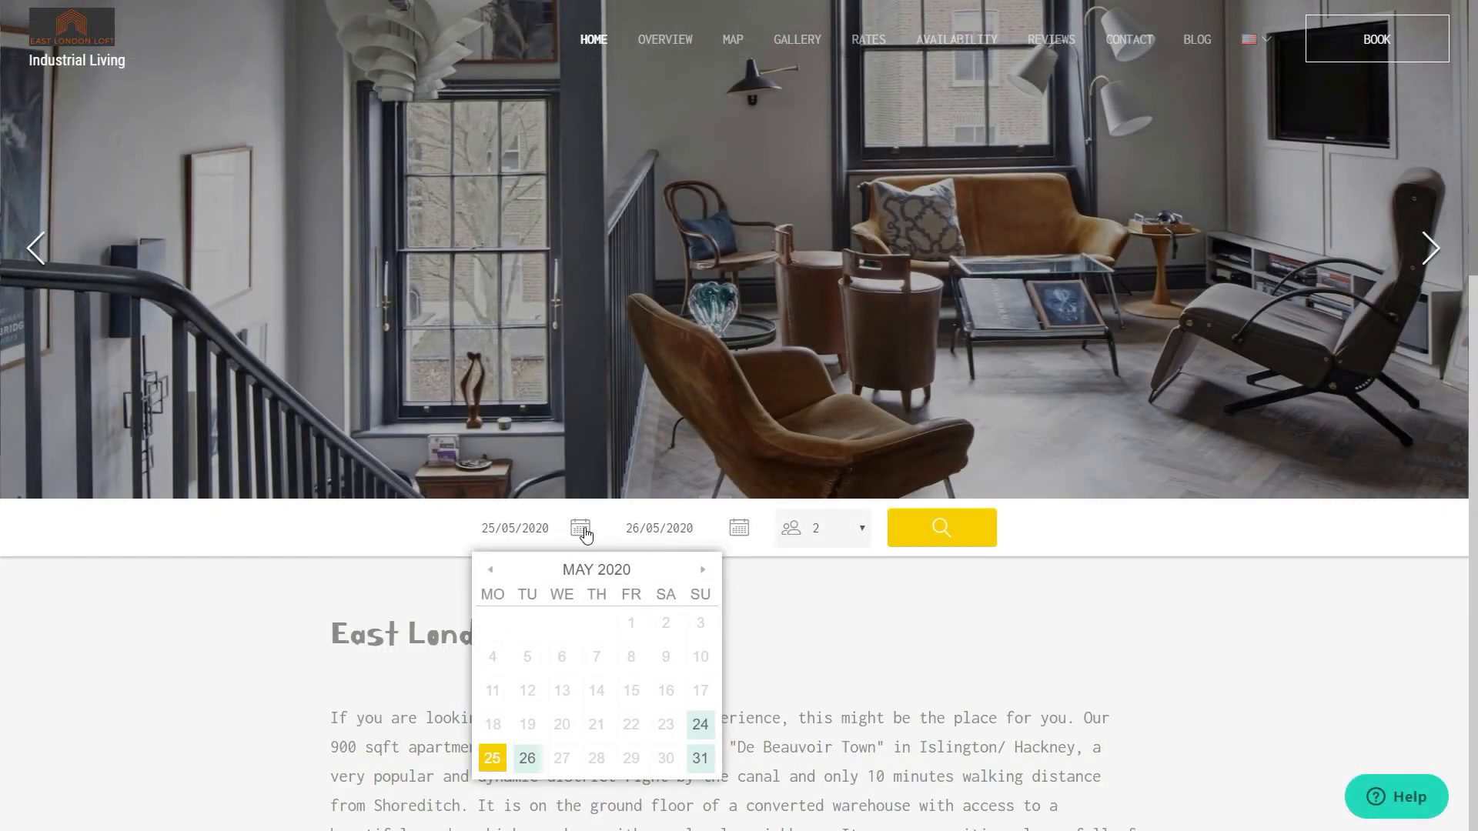
left_click(940, 526)
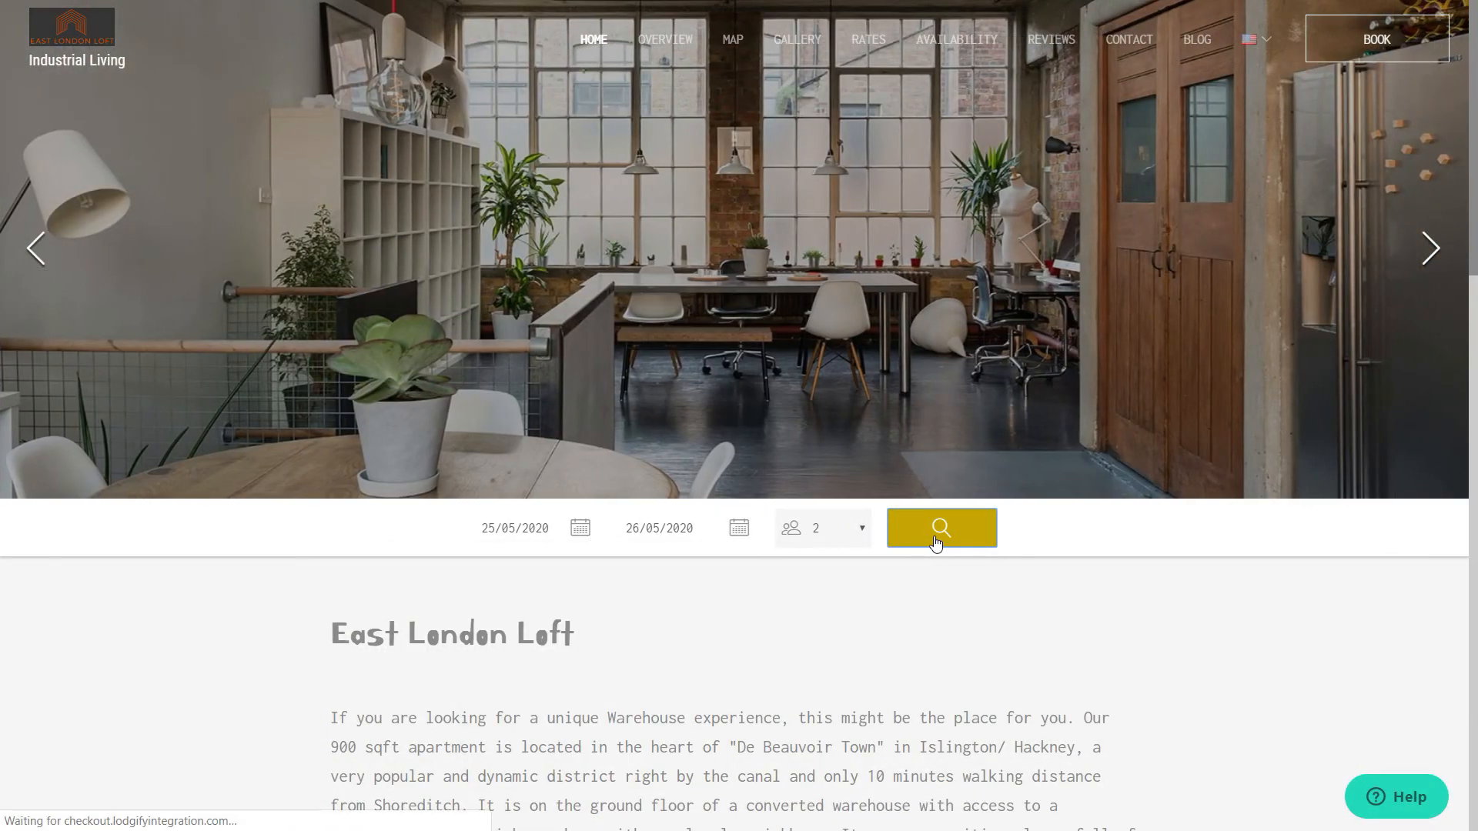
left_click(940, 526)
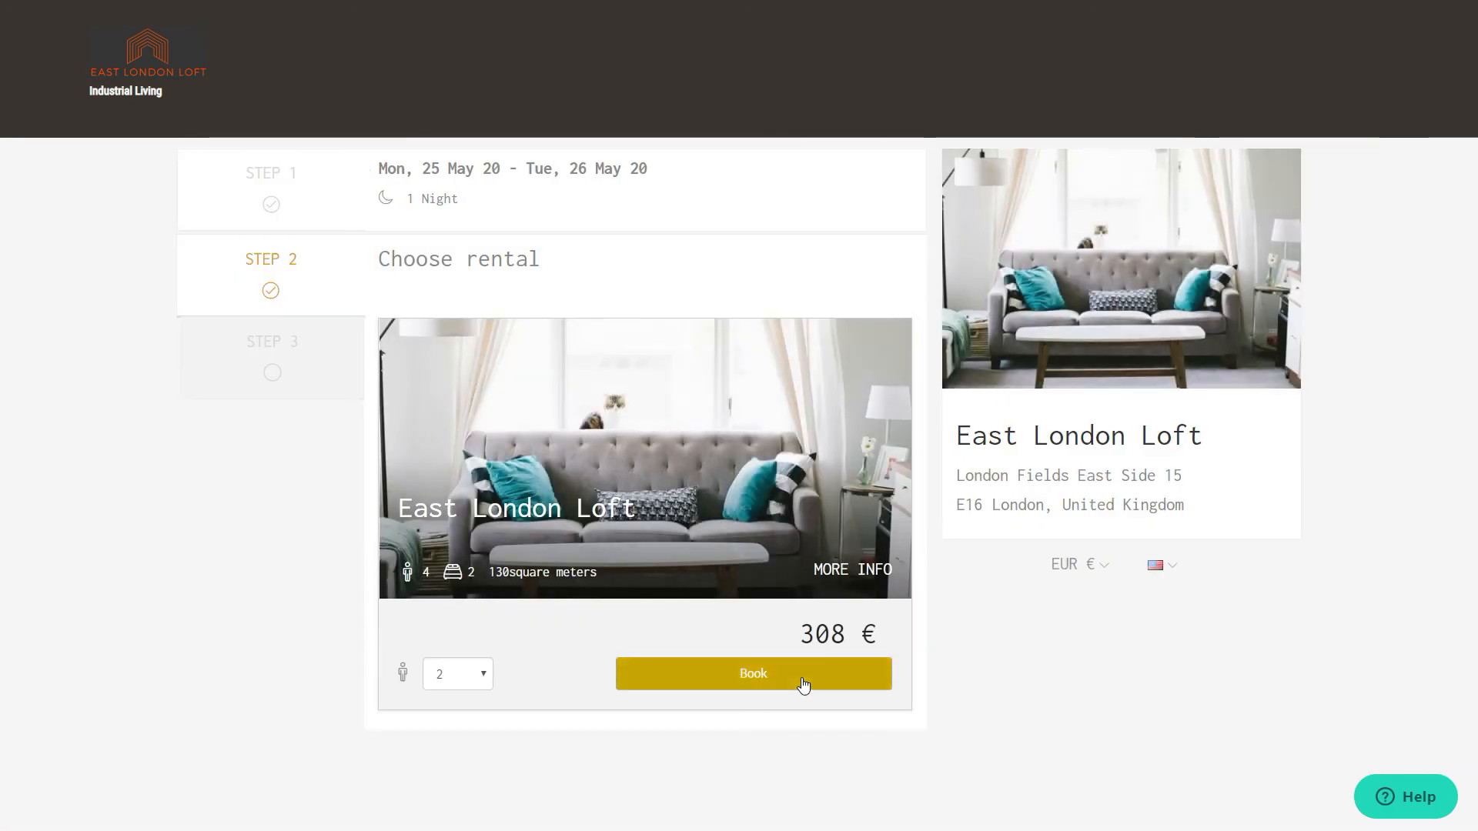
left_click(751, 673)
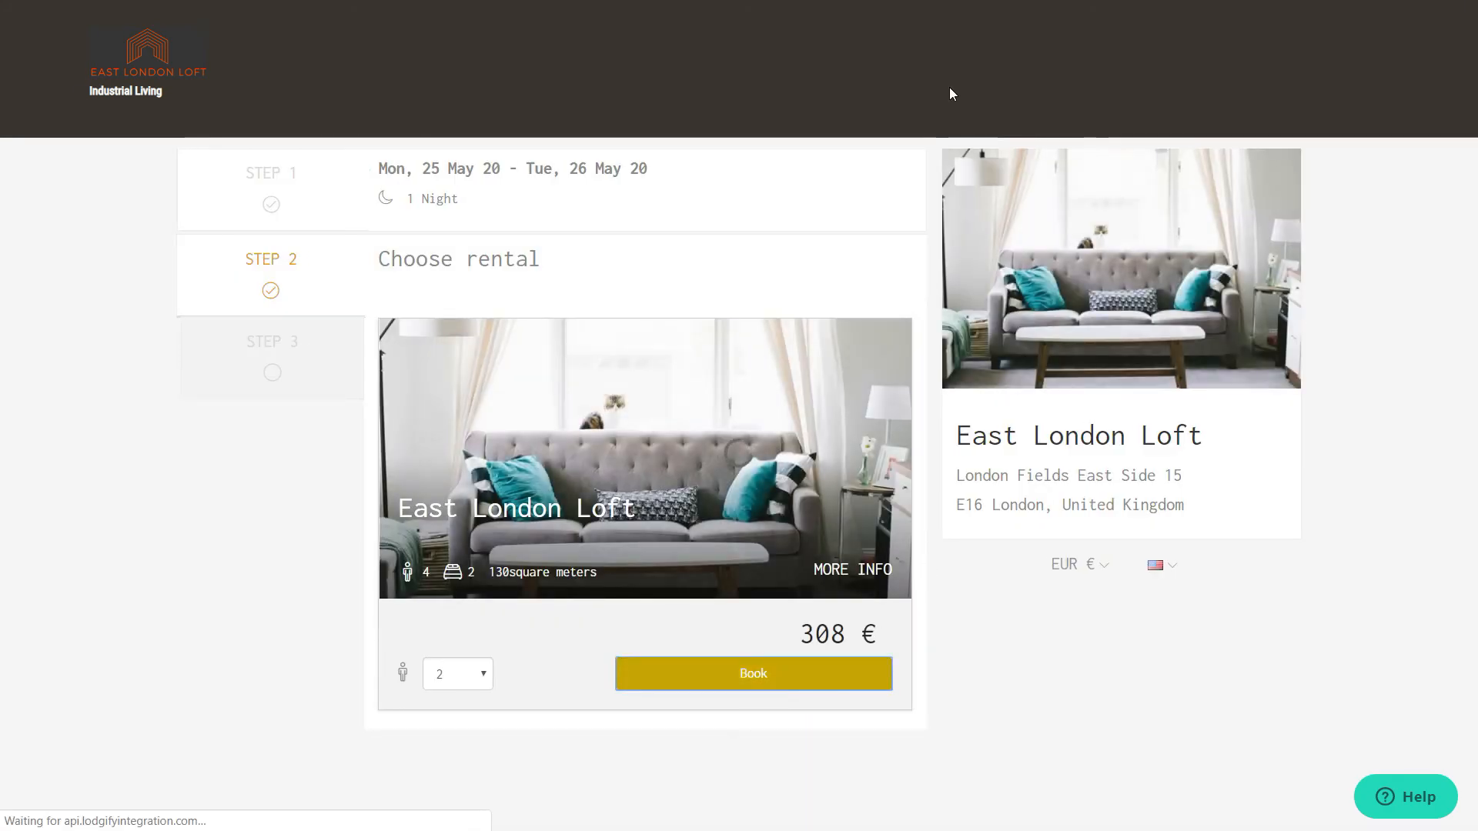
left_click(751, 672)
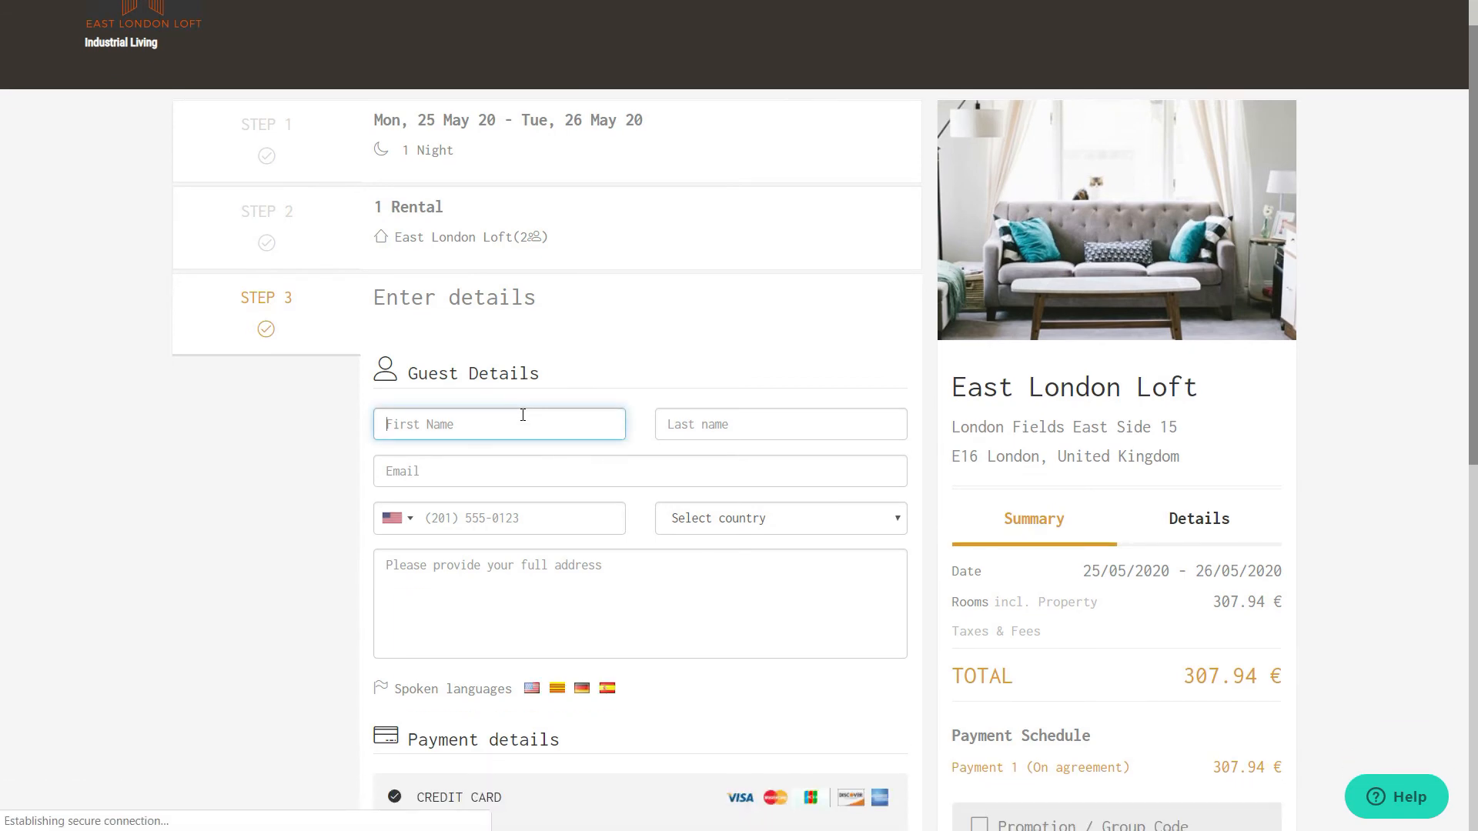
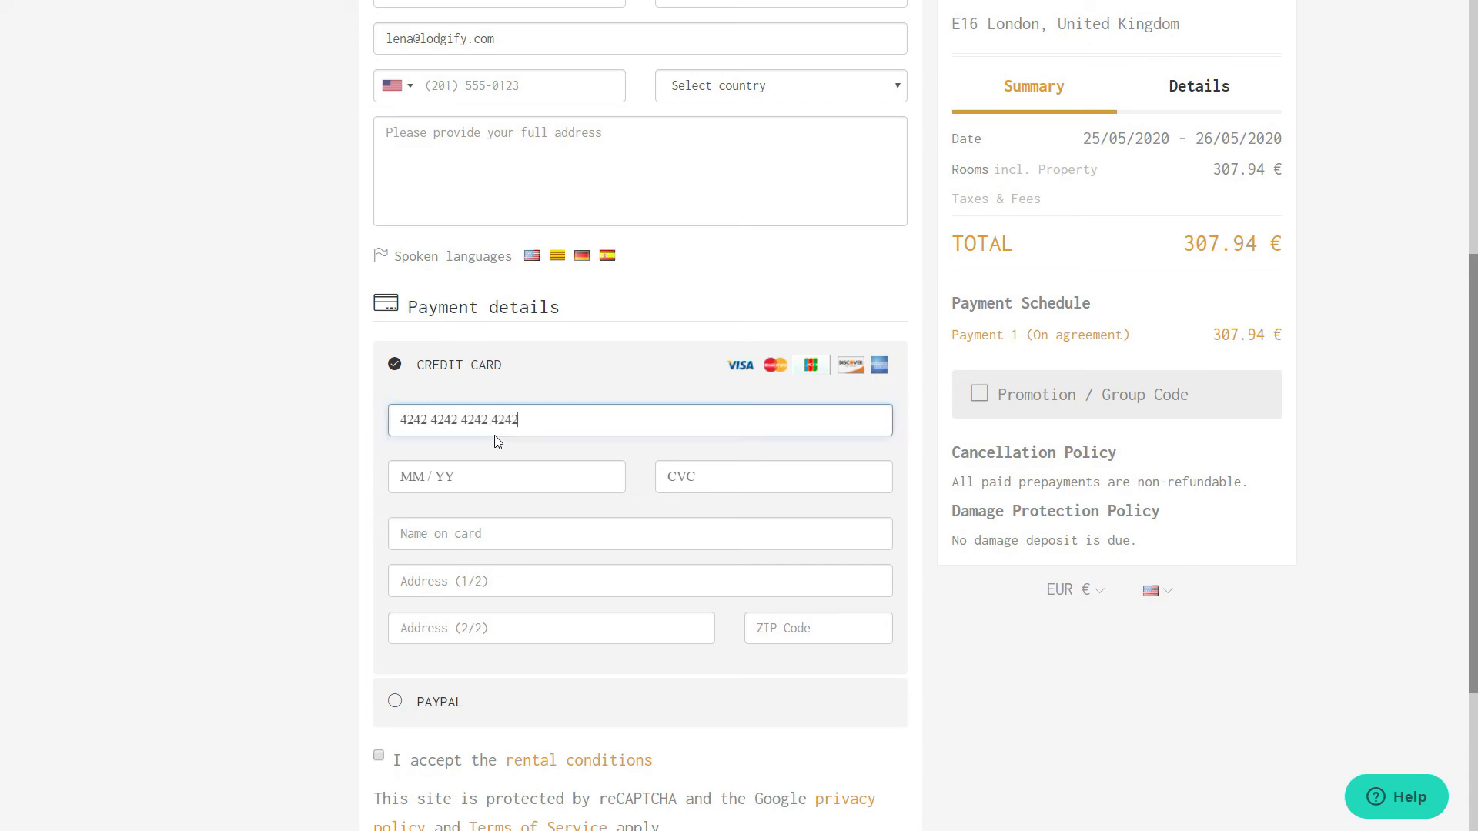
type("12/23")
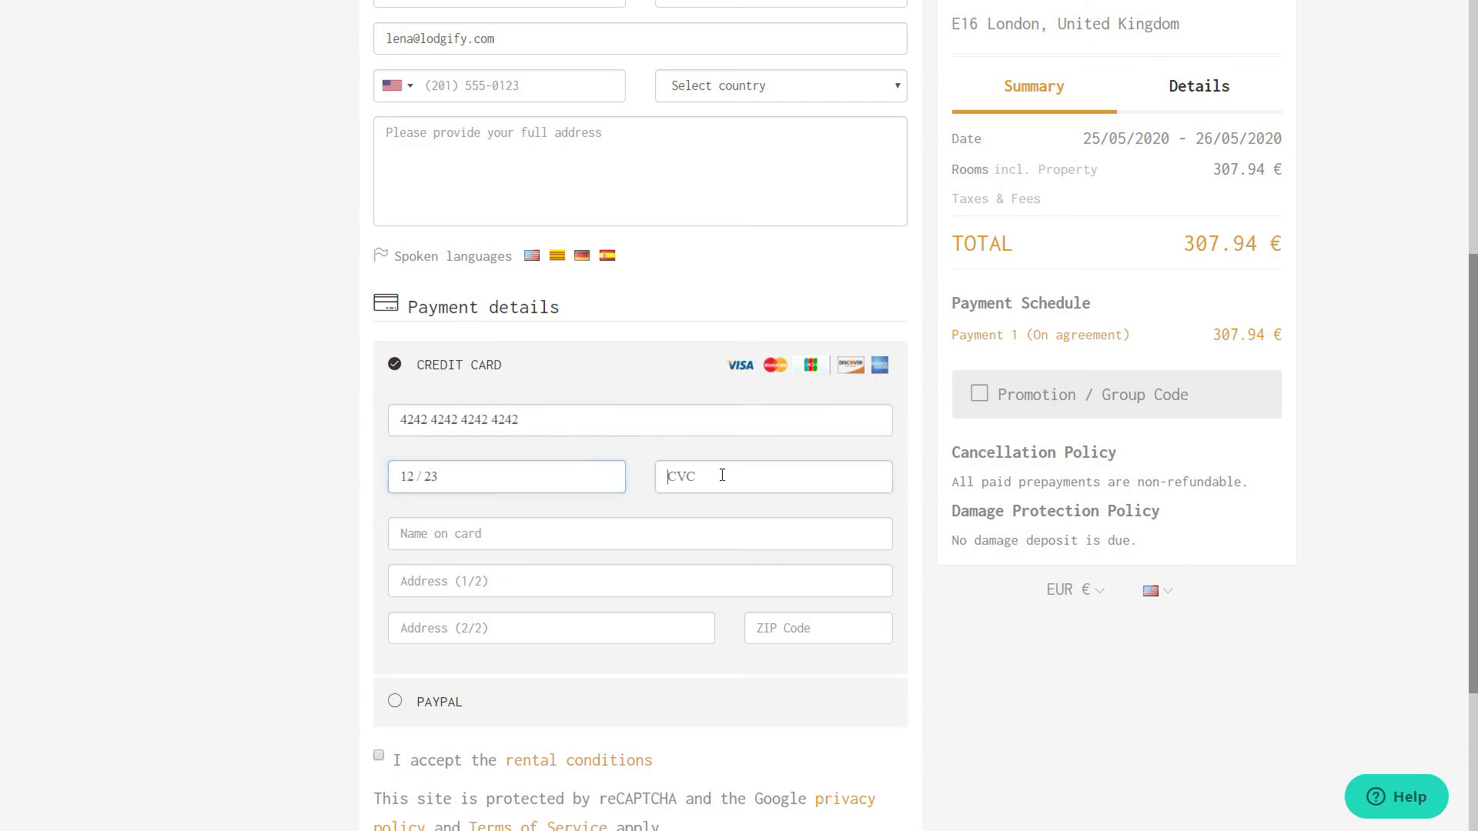
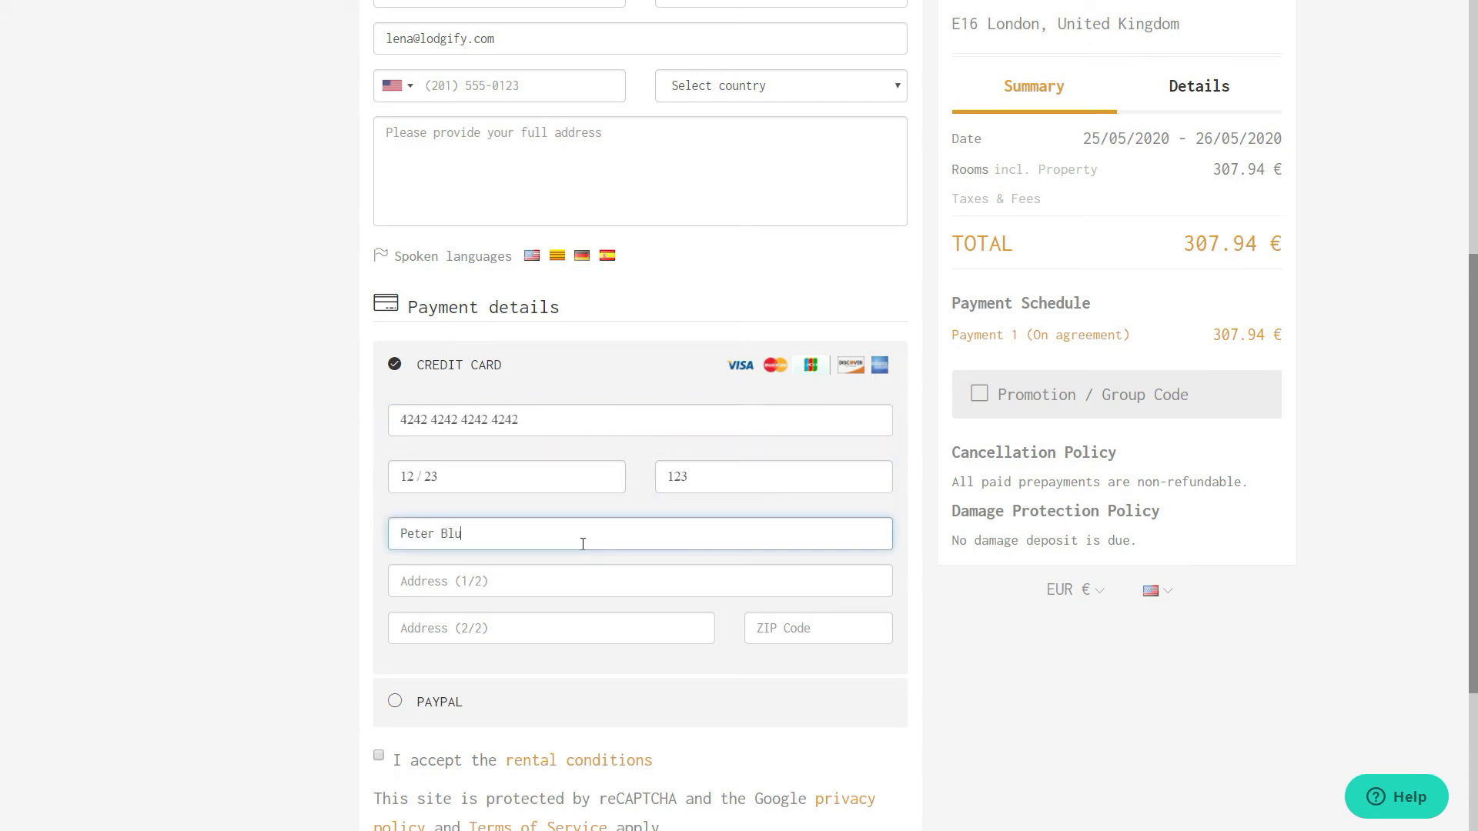
type("Calle Aragon")
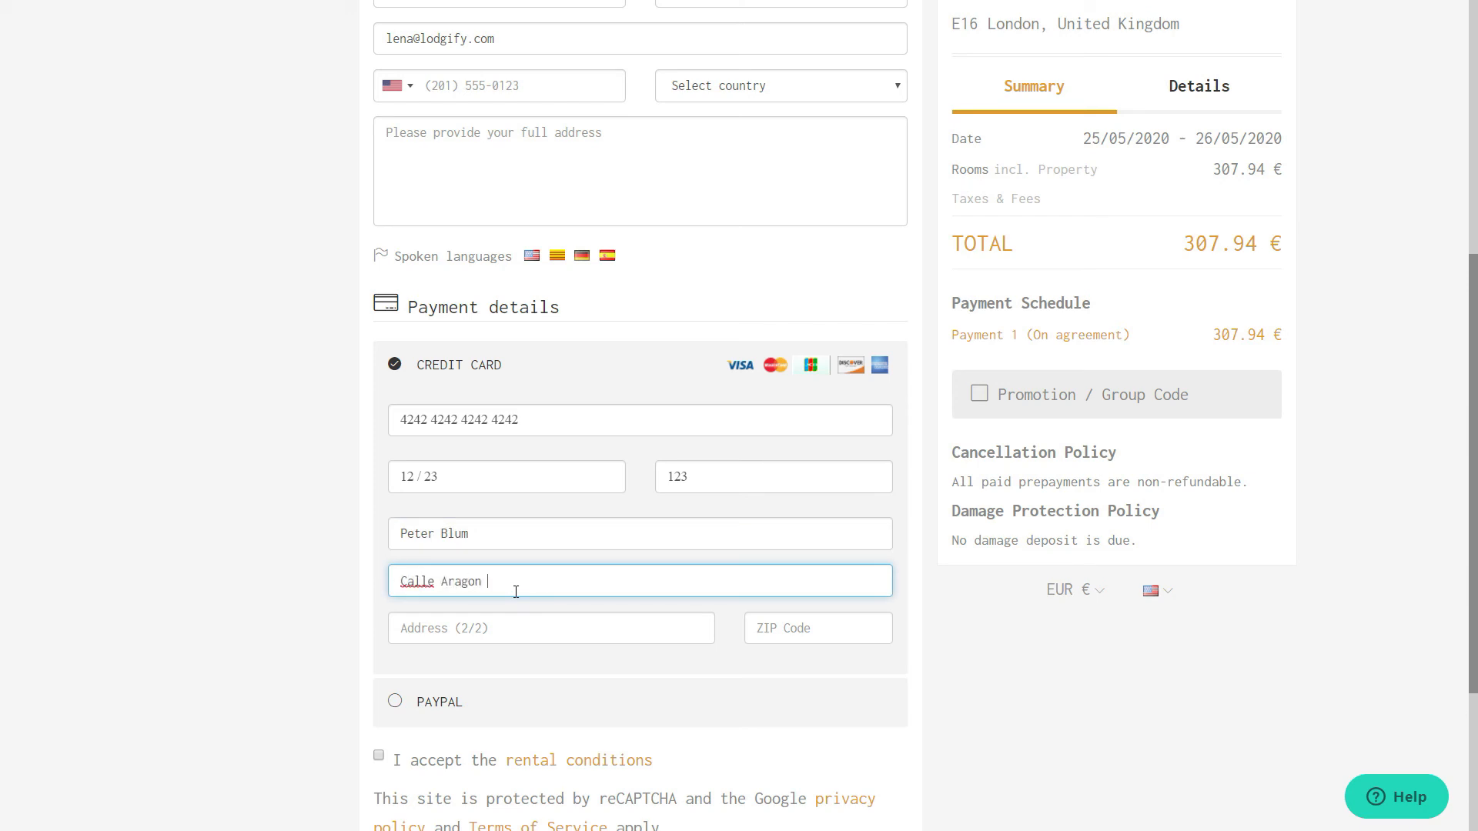
type("123")
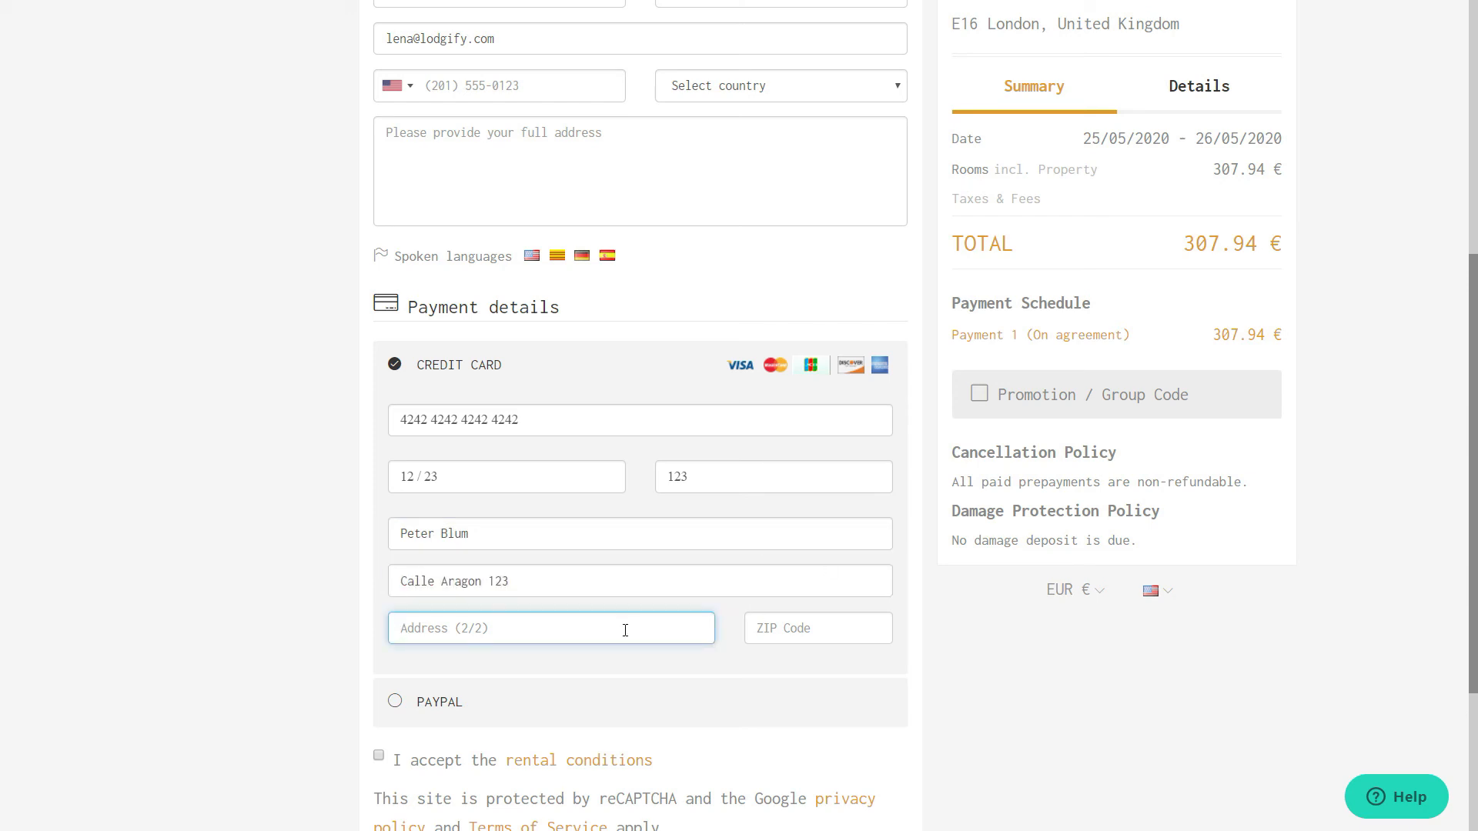
type("083574")
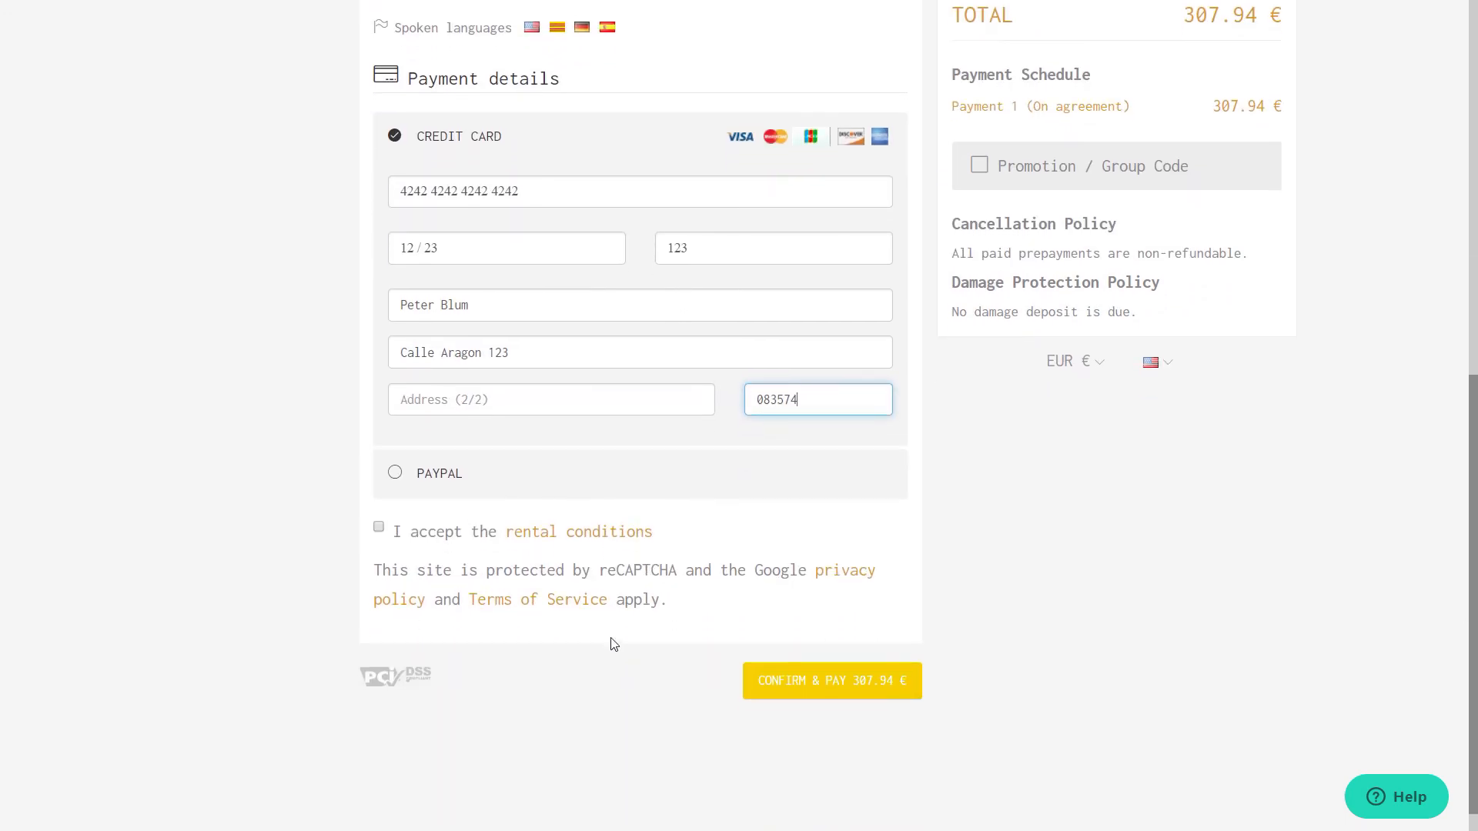
Step: Accept the rental conditions and confirm the 307.94 € payment
left_click(830, 680)
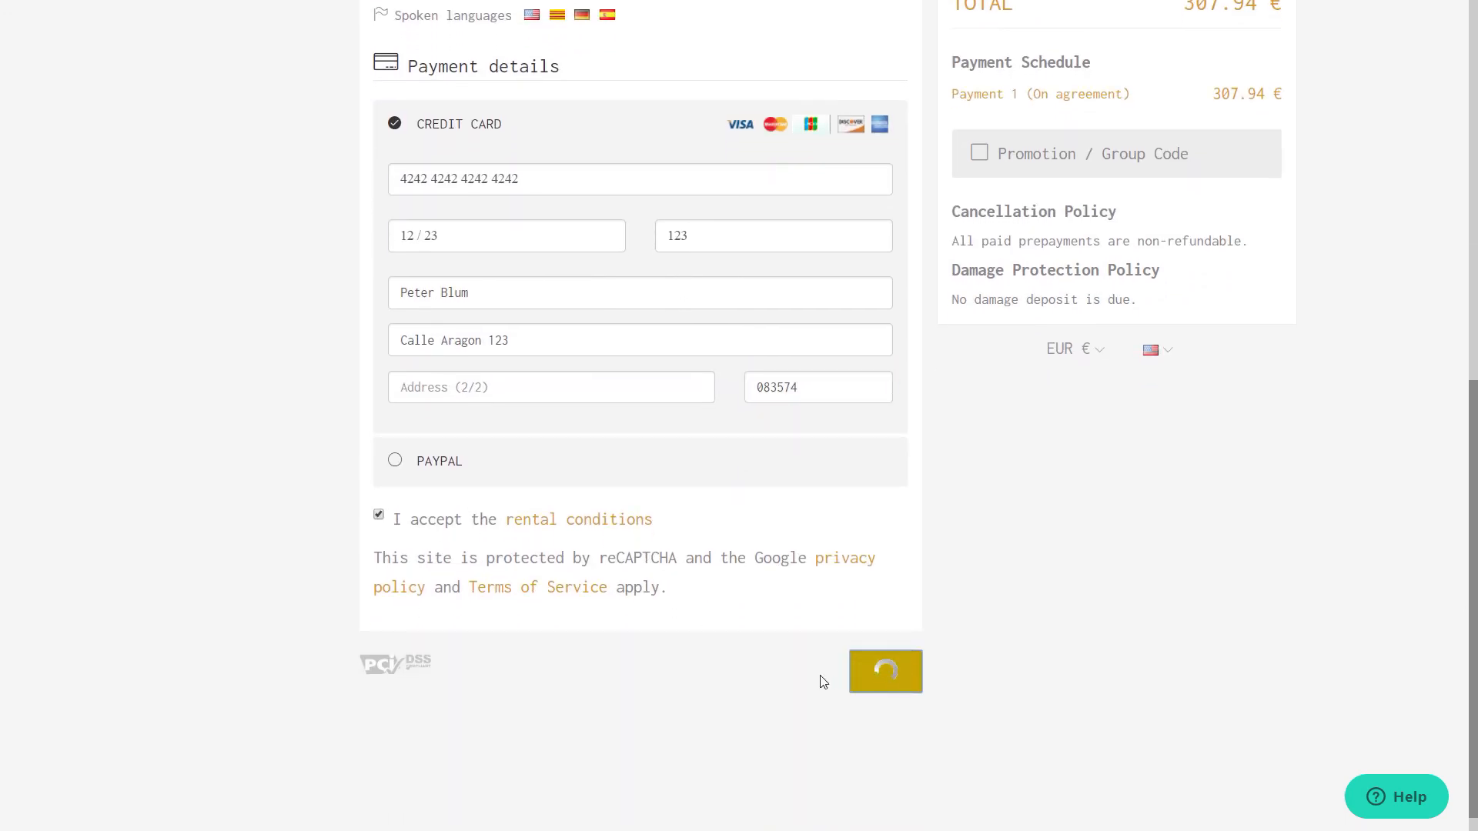
left_click(884, 671)
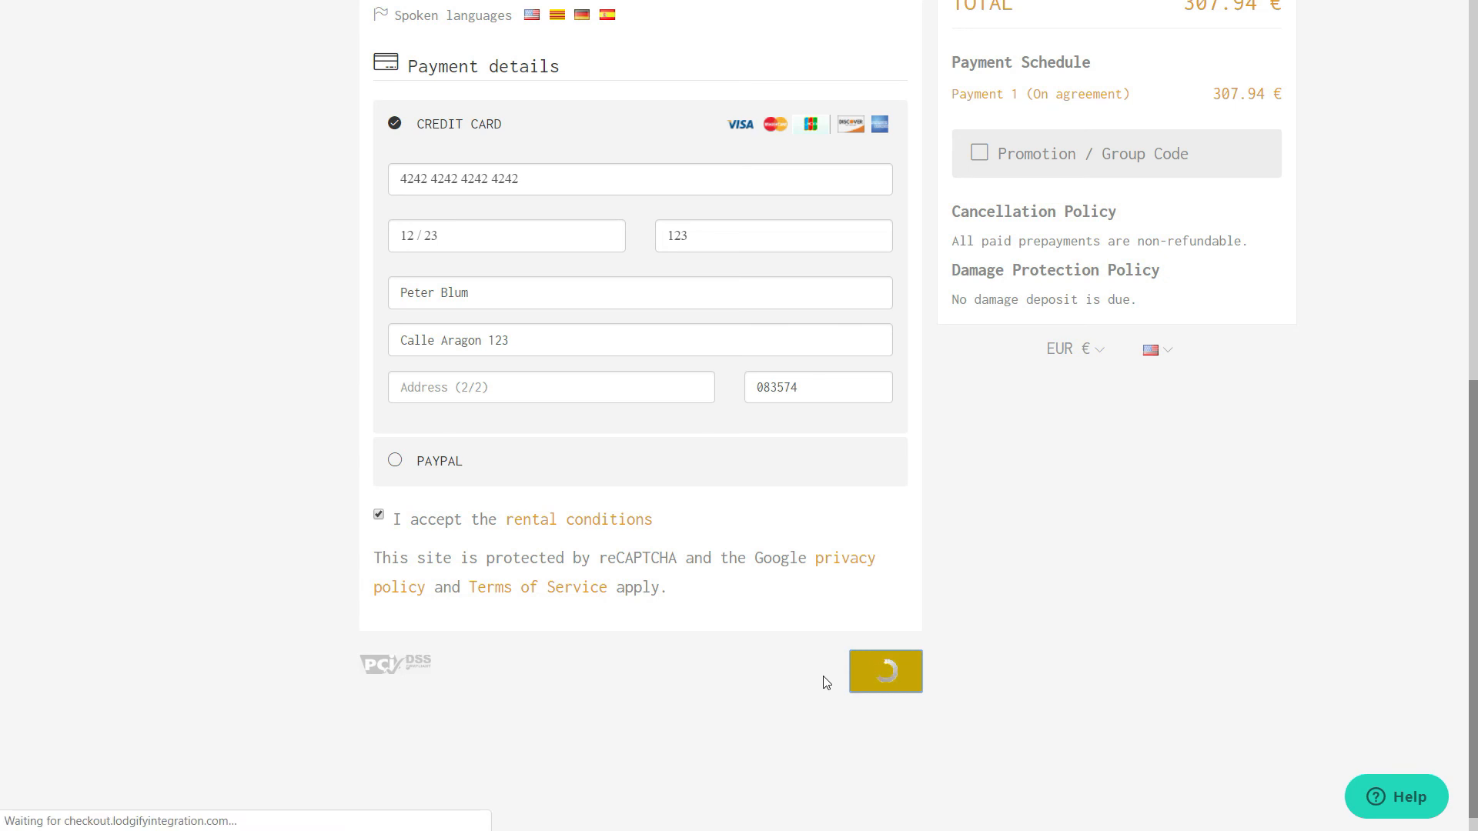
left_click(884, 671)
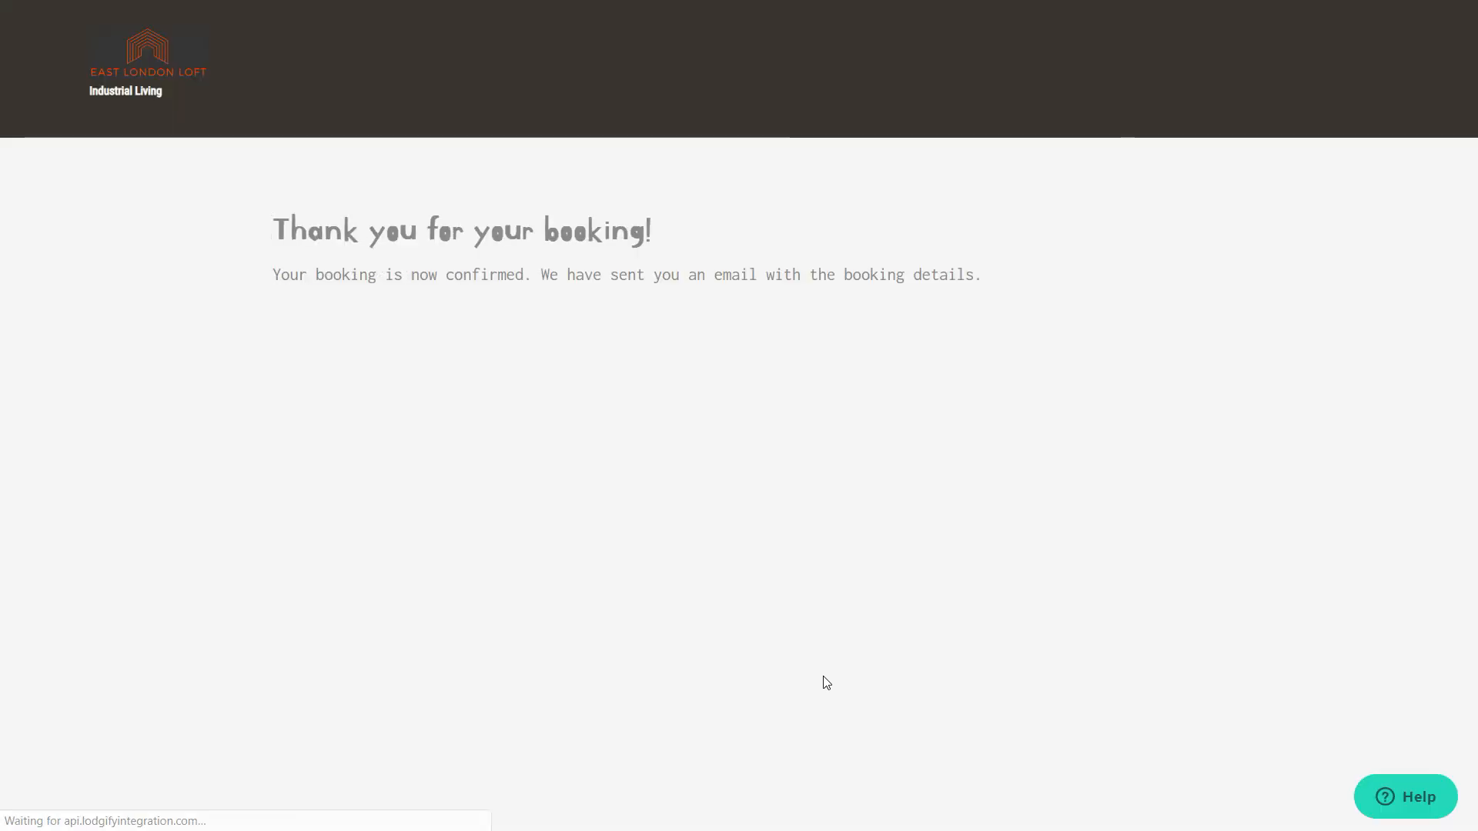